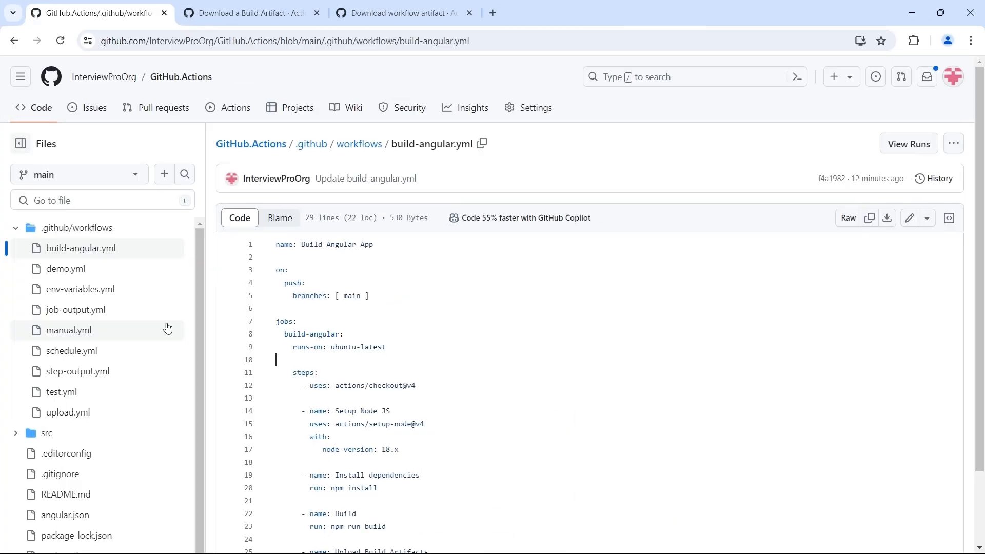
{"action": "mouse_move", "coordinate": [494, 165]}
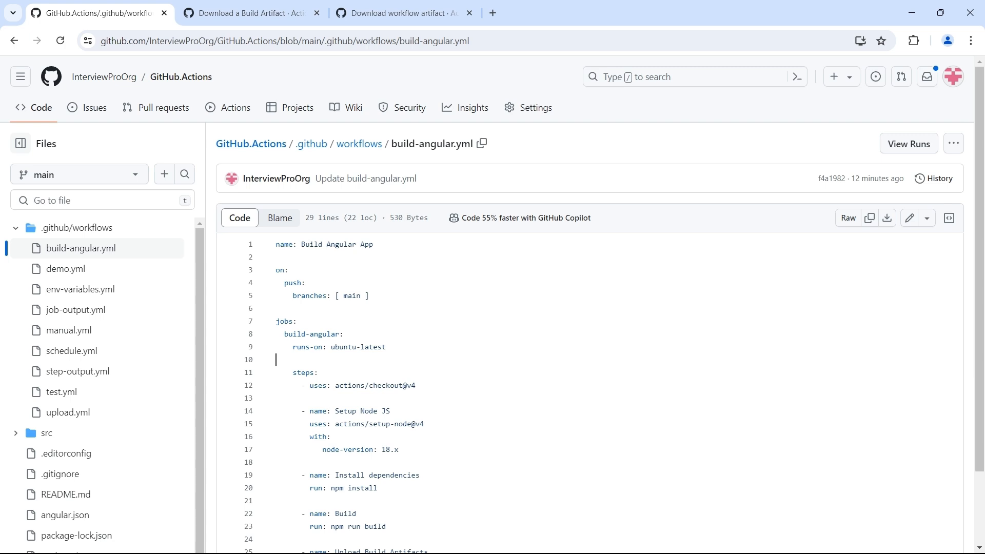
{"action": "mouse_move", "coordinate": [401, 158]}
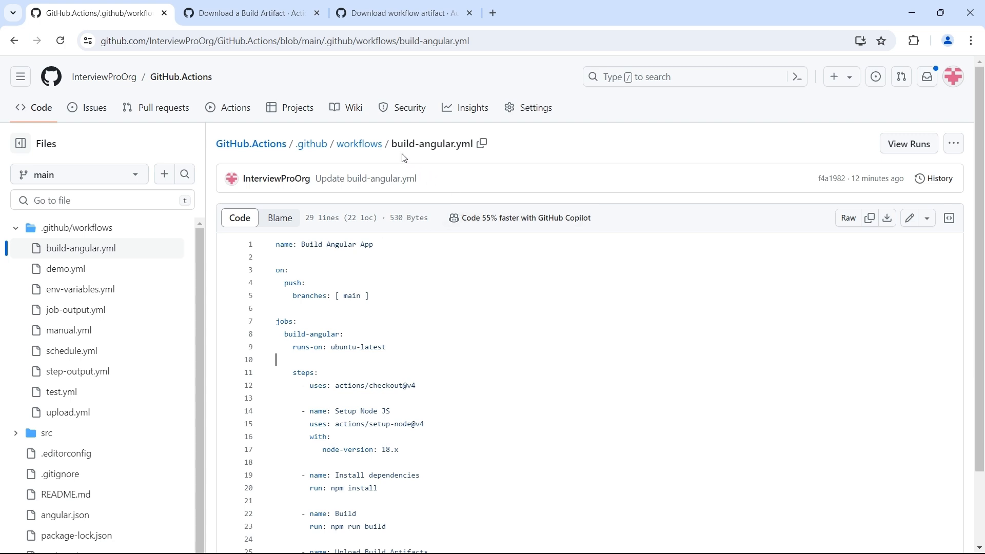
{"action": "mouse_move", "coordinate": [372, 158]}
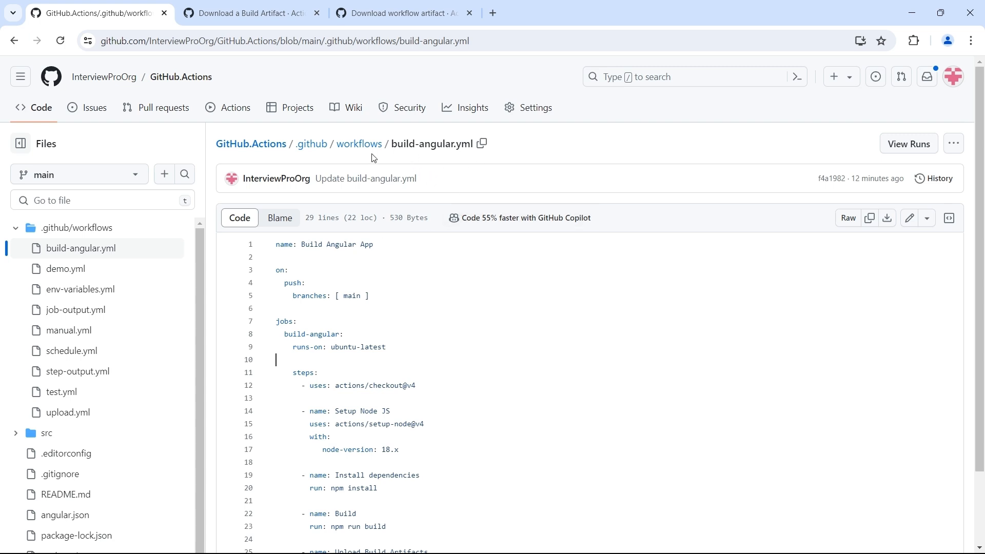
{"action": "mouse_move", "coordinate": [483, 144]}
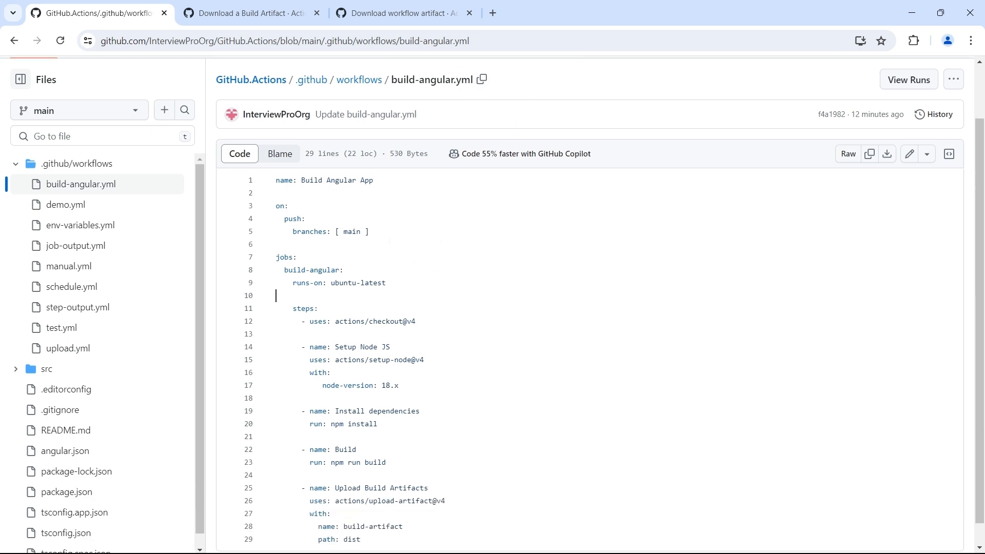
- Review the existing workflow: push trigger on main, build command, artifact name build-artifact and build-angular job
{"action": "double_click", "coordinate": [322, 180]}
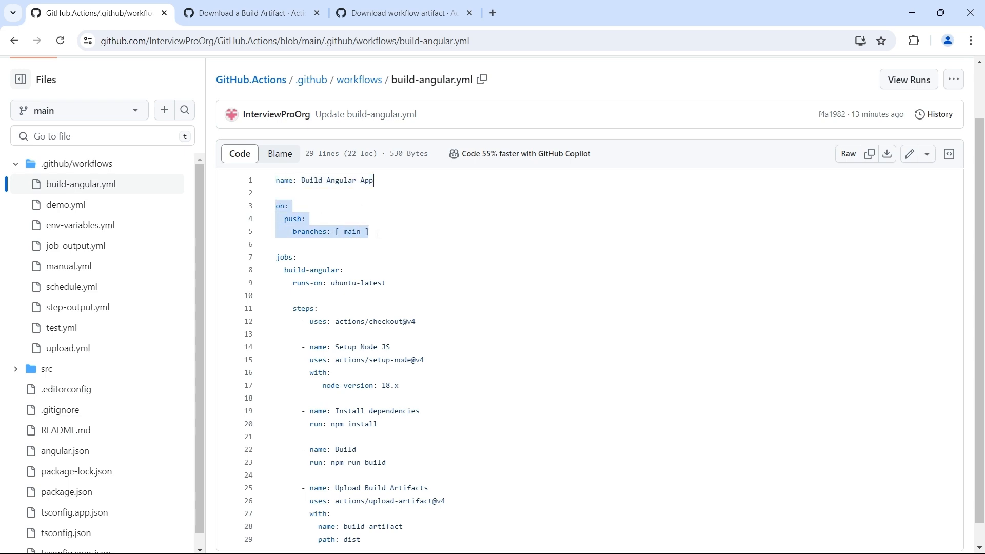
{"action": "scroll", "scroll_direction": "down", "scroll_amount": 3}
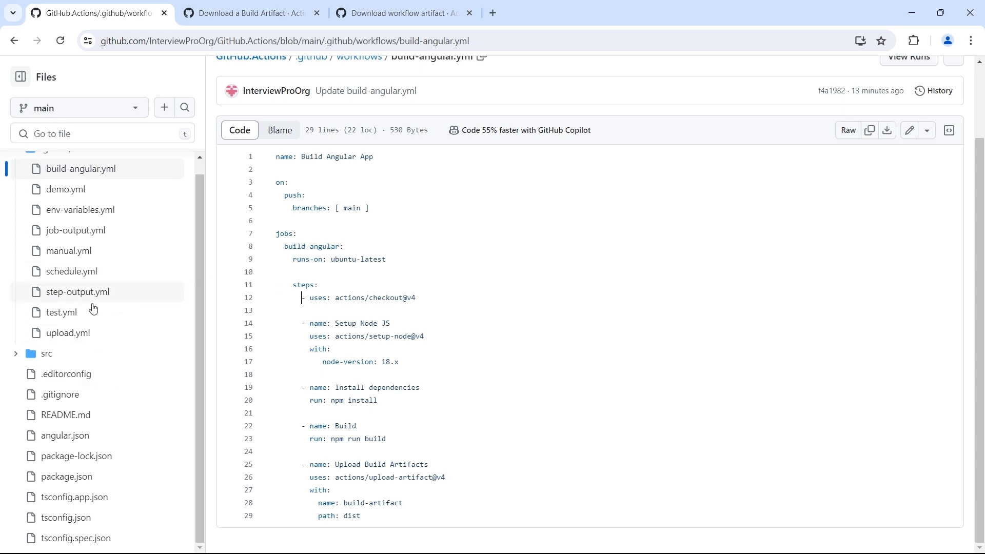
{"action": "mouse_move", "coordinate": [145, 391]}
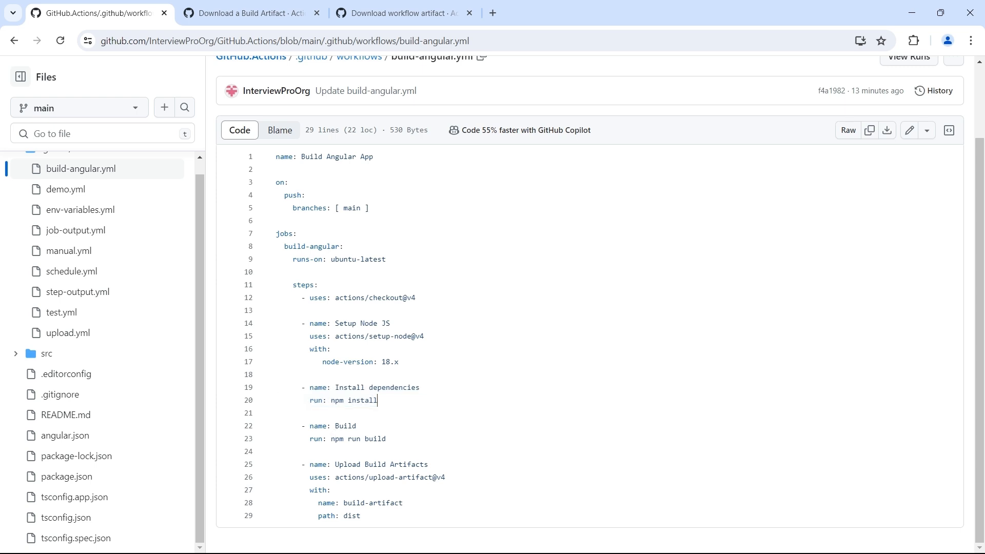
{"action": "double_click", "coordinate": [353, 439]}
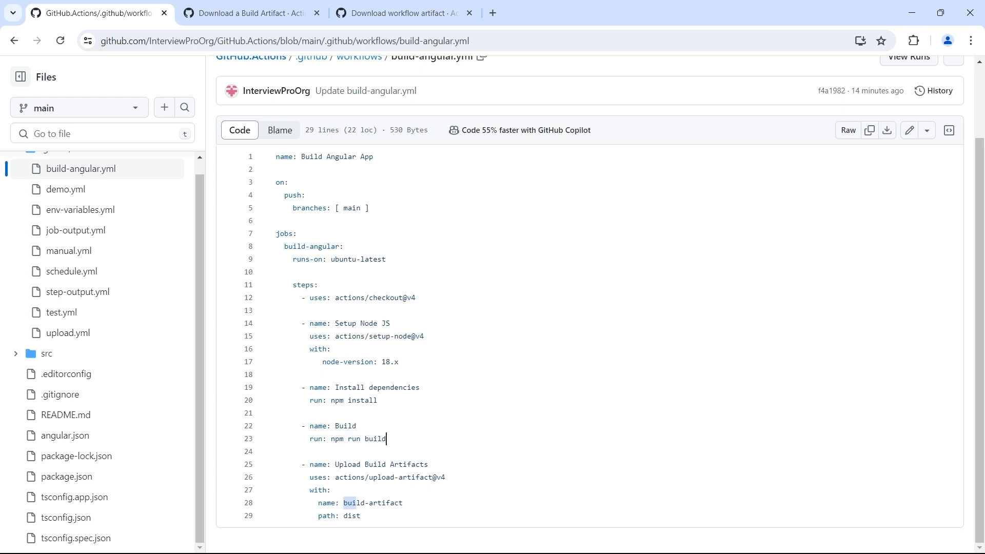
{"action": "double_click", "coordinate": [371, 503]}
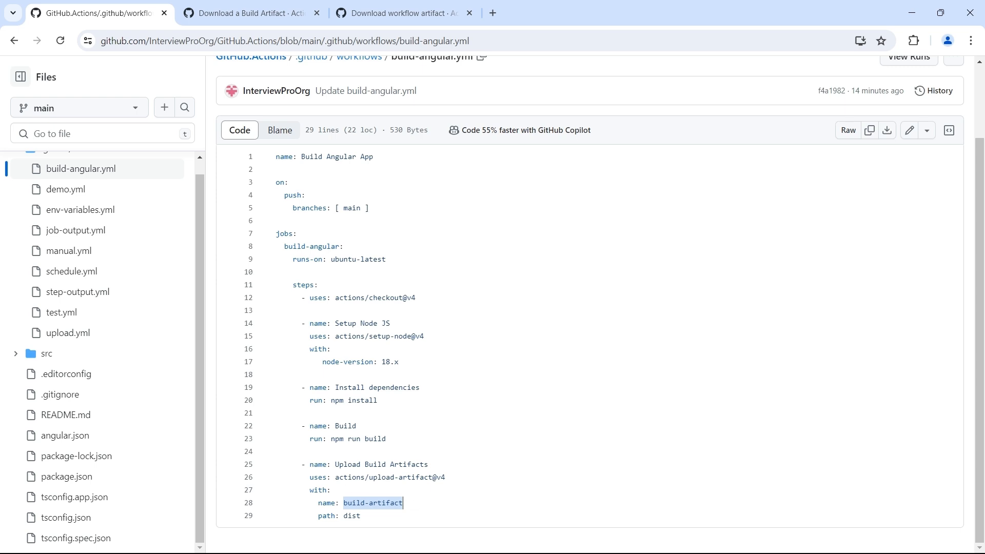
{"action": "double_click", "coordinate": [388, 477]}
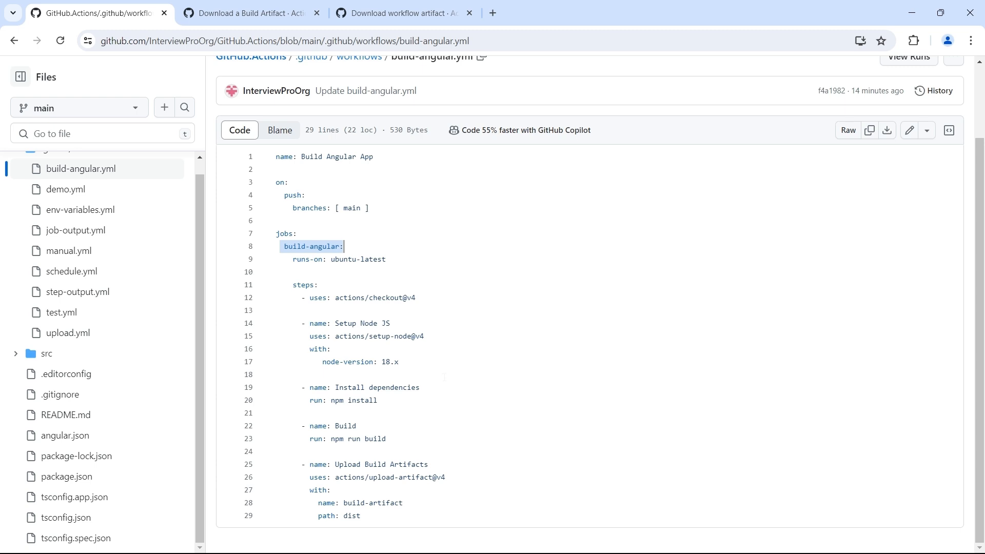
{"action": "mouse_move", "coordinate": [909, 130]}
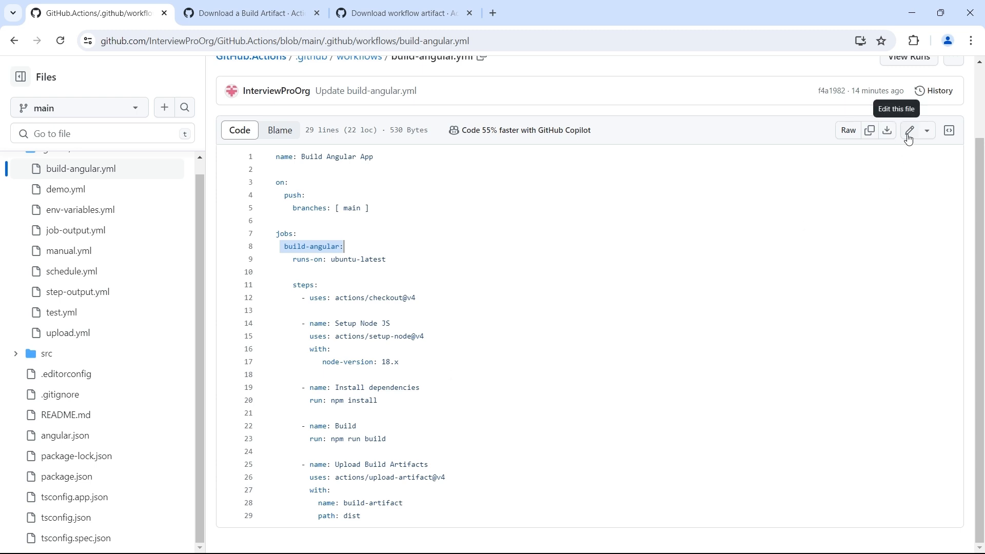
- Edit build-angular.yml and add a deploy-angular job on ubuntu-latest with a steps block
{"action": "left_click", "coordinate": [910, 130]}
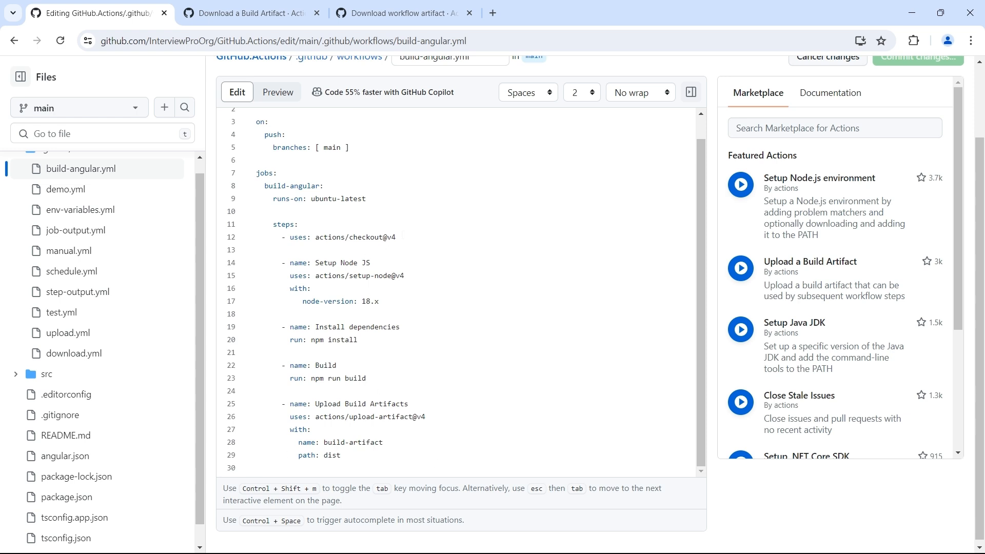
{"action": "left_click_drag", "start_coordinate": [260, 186], "coordinate": [366, 198]}
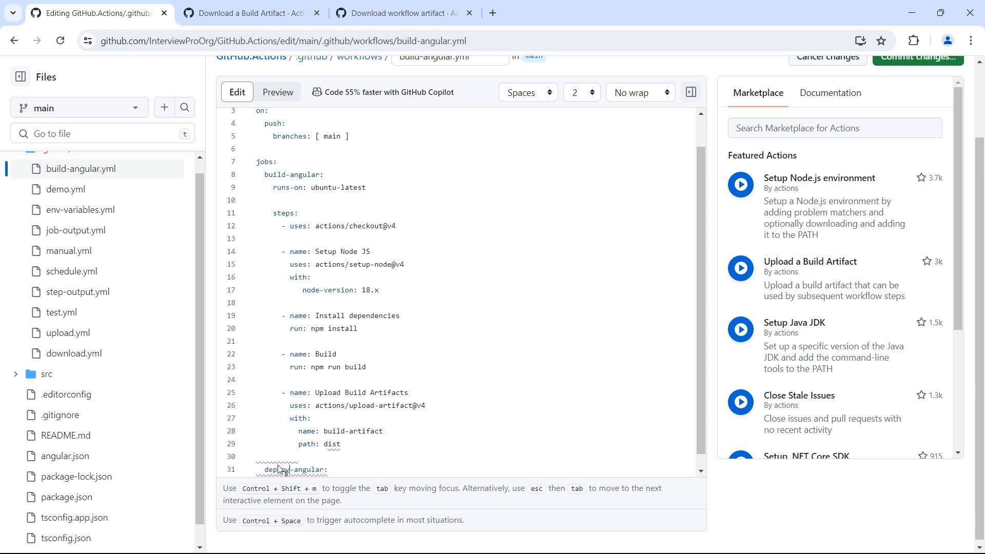
{"action": "type", "text": "runs-on: ubuntu-latest"}
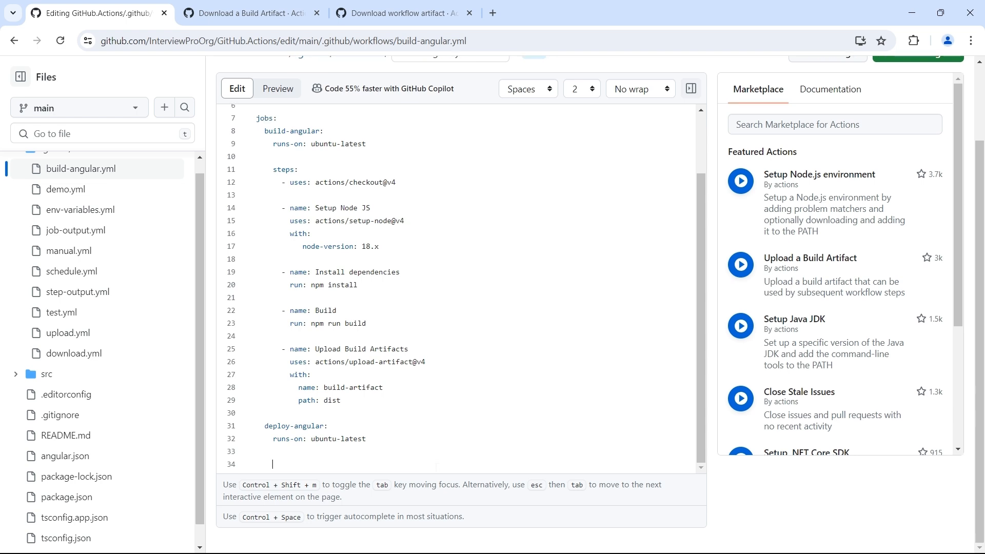
{"action": "type", "text": "steps:"}
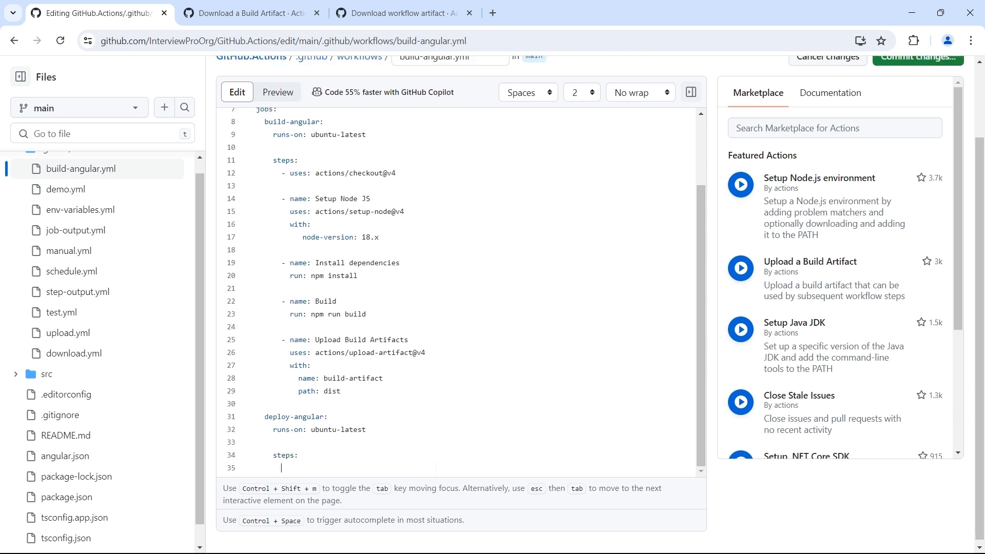
{"action": "type", "text": "- name:"}
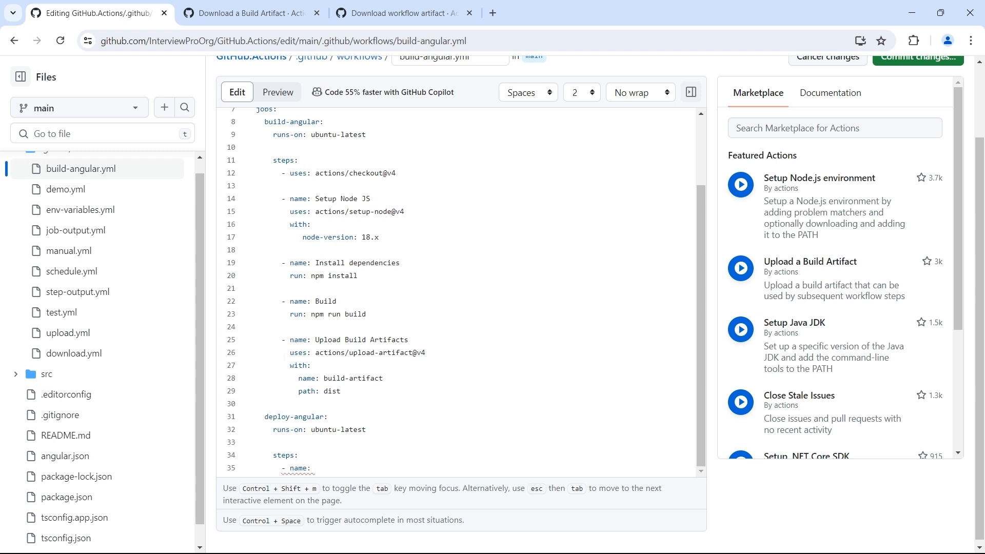
- Name the first step Download Artifact and bring up the Download a Build Artifact action page
{"action": "left_click_drag", "start_coordinate": [281, 340], "coordinate": [341, 391]}
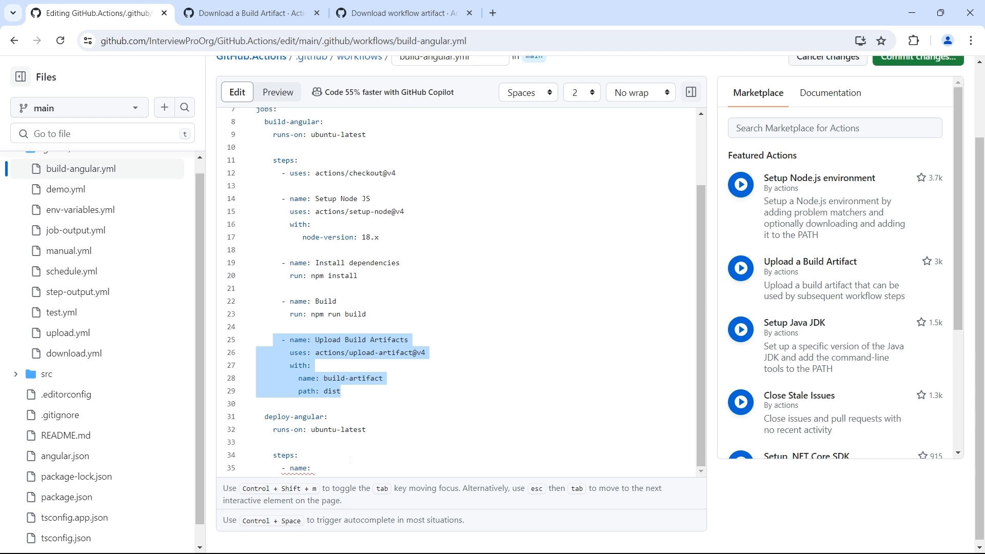
{"action": "type", "text": "Down"}
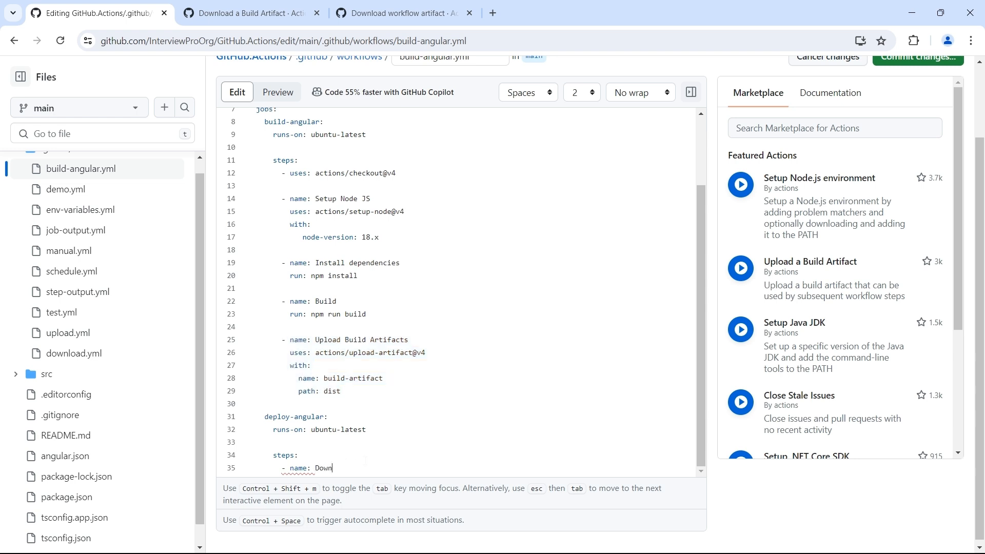
{"action": "type", "text": "load Artif"}
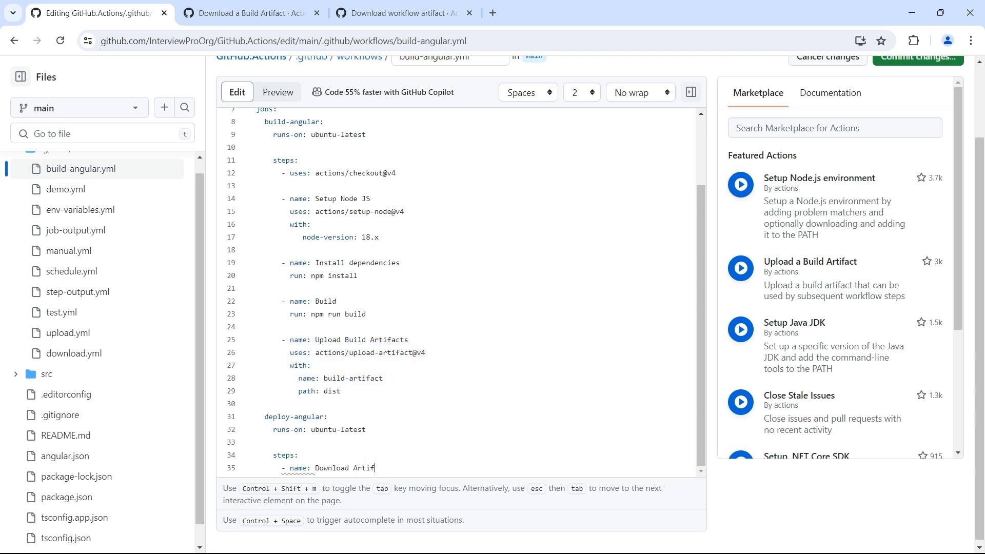
{"action": "left_click", "coordinate": [242, 13]}
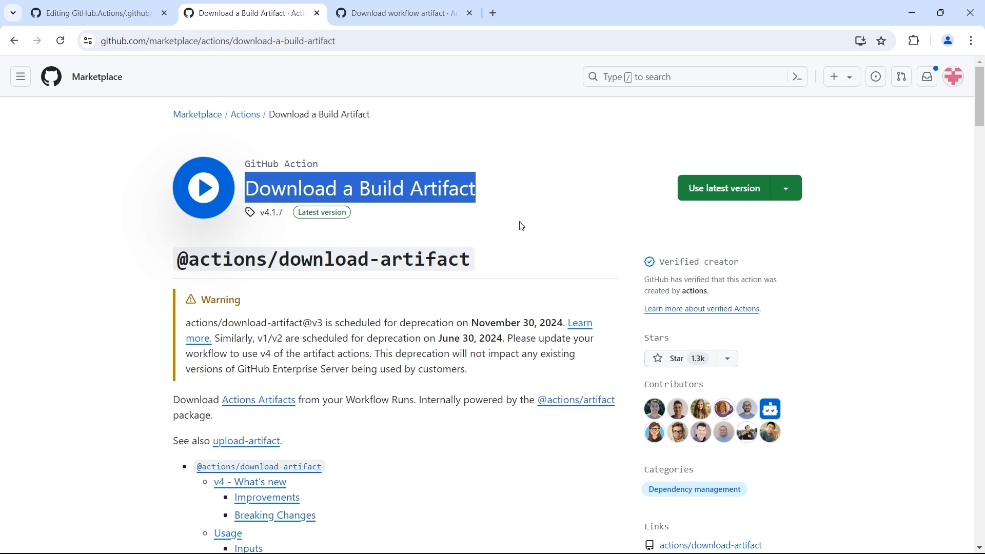
{"action": "mouse_move", "coordinate": [459, 289]}
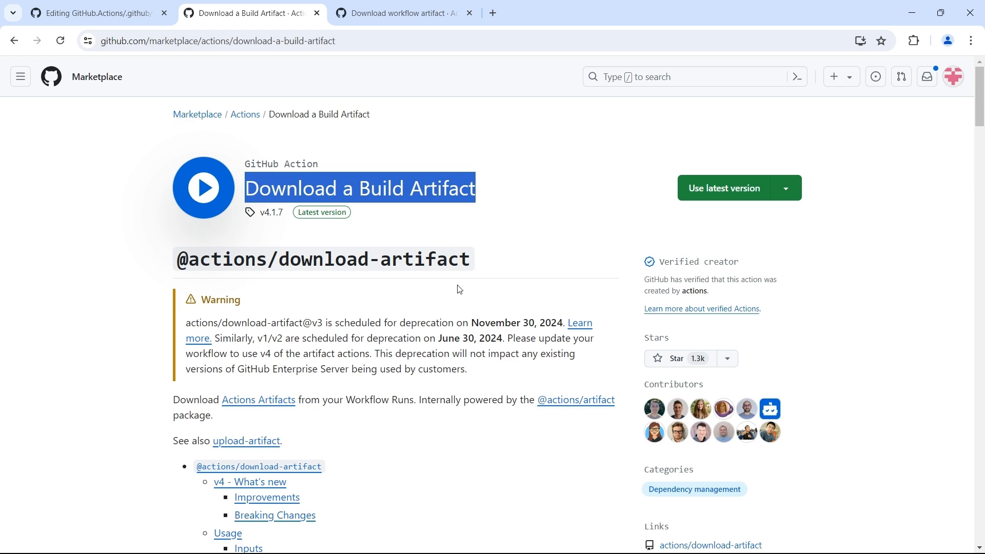
{"action": "scroll", "scroll_direction": "down", "scroll_amount": 3}
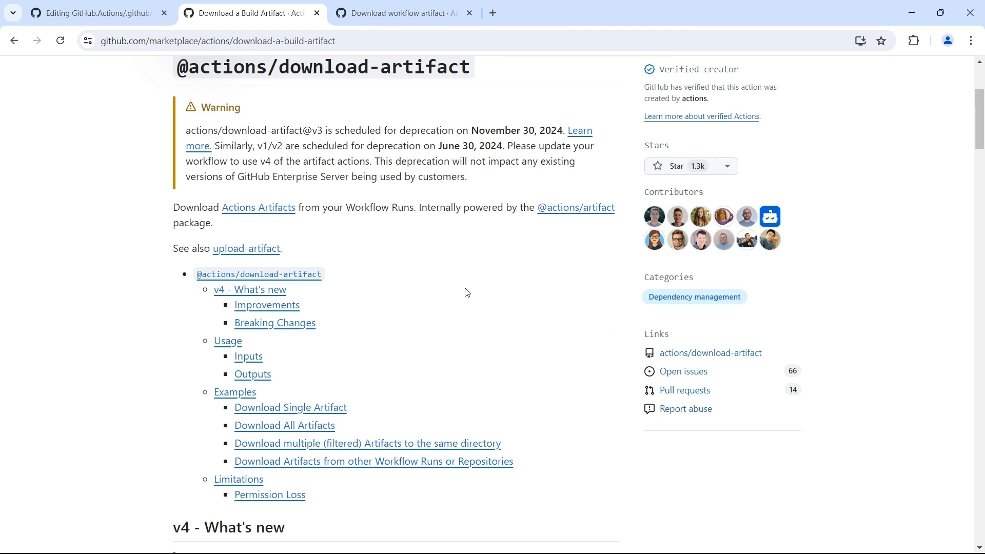
{"action": "scroll", "scroll_direction": "down", "scroll_amount": 3}
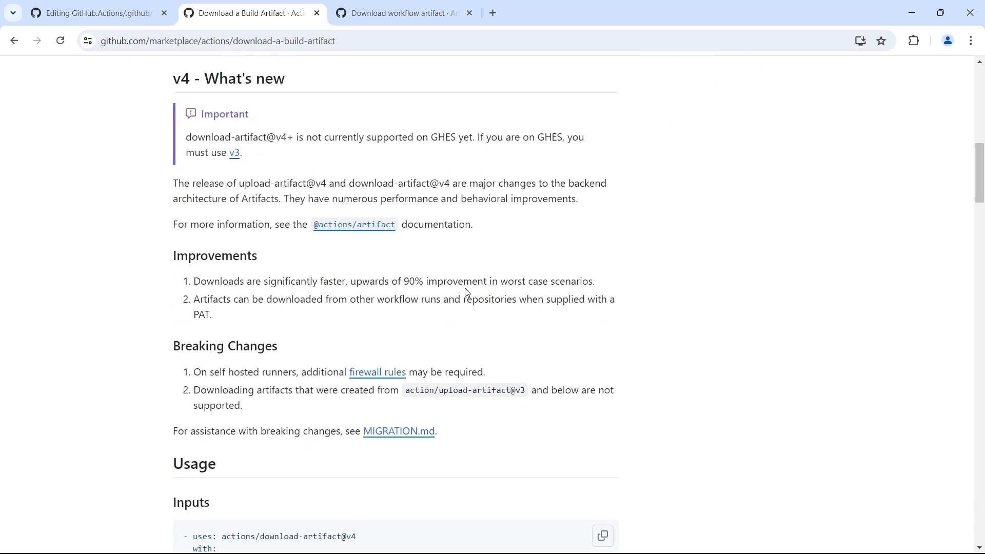
{"action": "scroll", "scroll_direction": "down", "scroll_amount": 3}
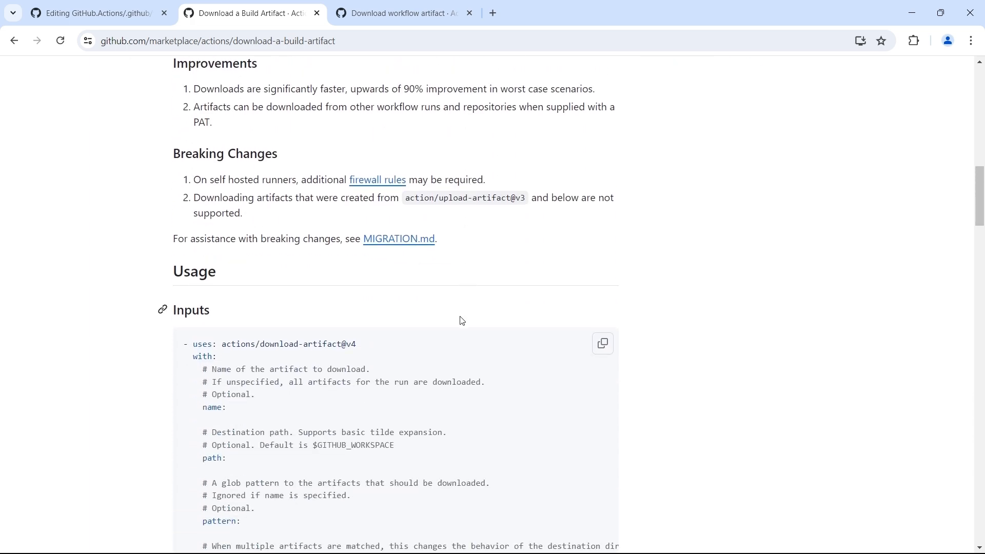
{"action": "scroll", "scroll_direction": "down", "scroll_amount": 3}
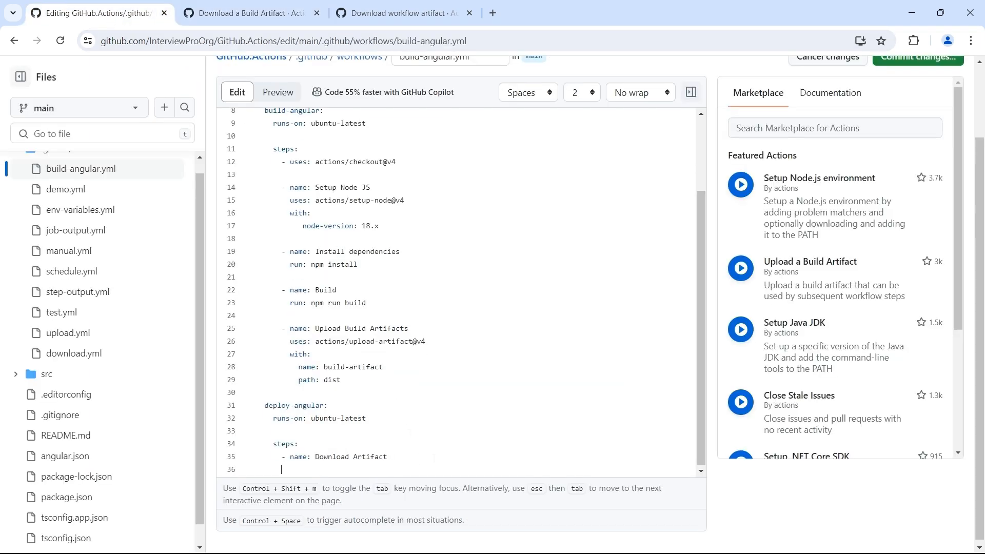
- Set the Download Artifact step to uses: actions/download-artifact@v4 with an empty with: block
{"action": "type", "text": "uses: actions/download-artifact@v4"}
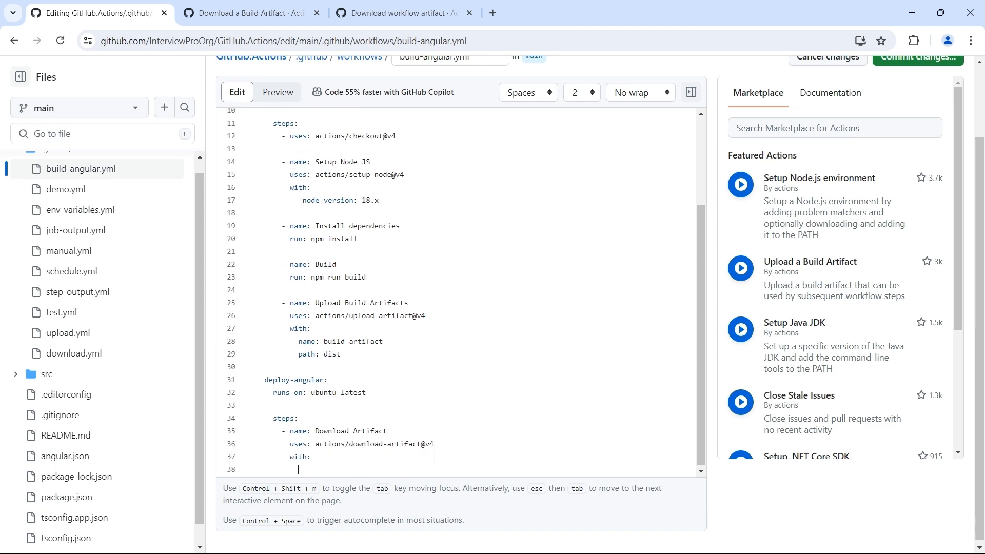
{"action": "left_click", "coordinate": [249, 12]}
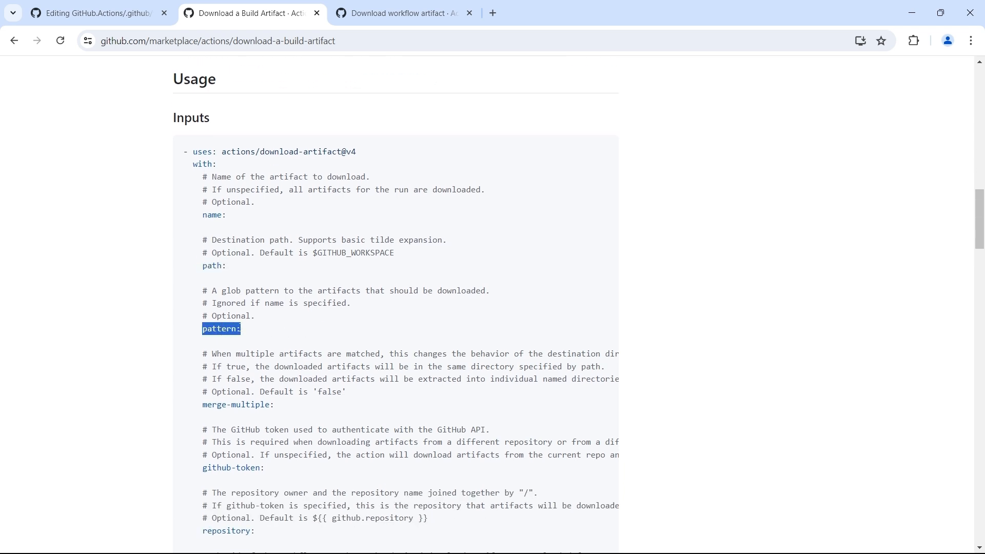
{"action": "mouse_move", "coordinate": [285, 328]}
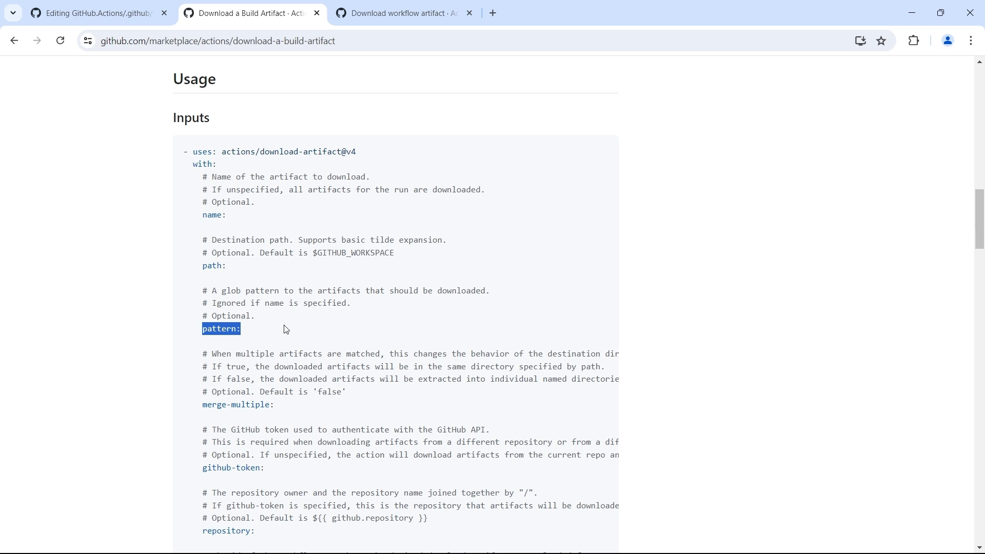
- Read the action's name and merge-multiple inputs in the Marketplace docs
{"action": "scroll", "scroll_direction": "down", "scroll_amount": 3}
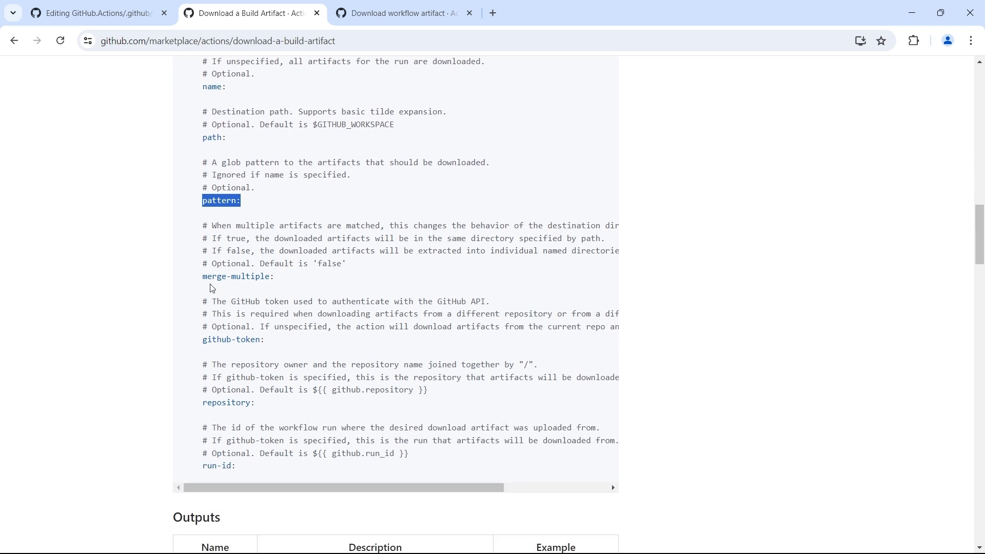
{"action": "double_click", "coordinate": [237, 278]}
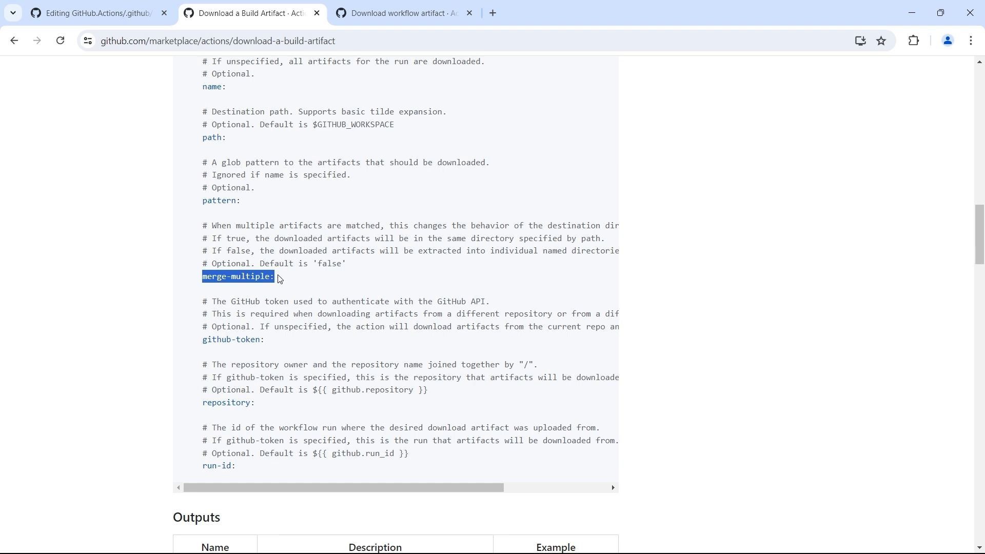
{"action": "mouse_move", "coordinate": [329, 282]}
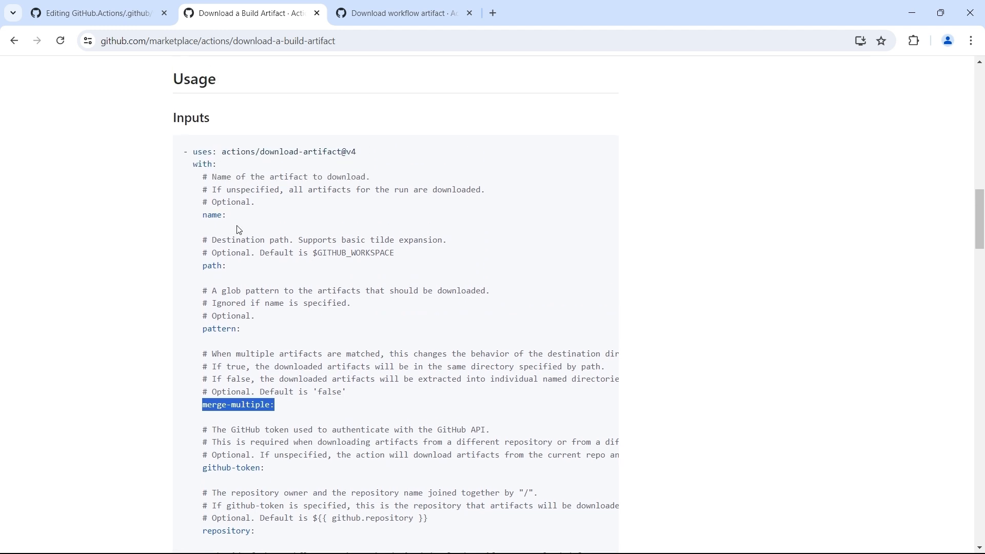
{"action": "double_click", "coordinate": [211, 215]}
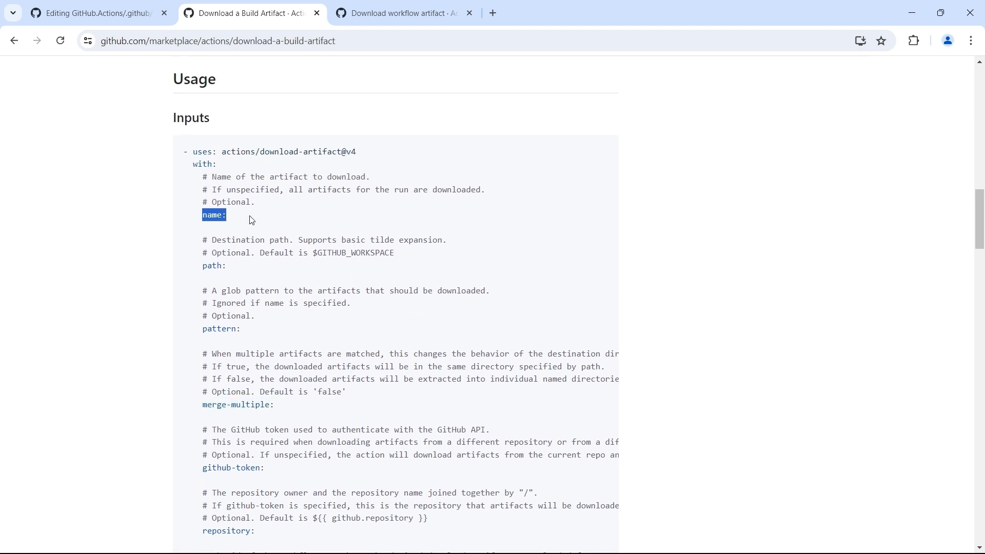
{"action": "mouse_move", "coordinate": [262, 227]}
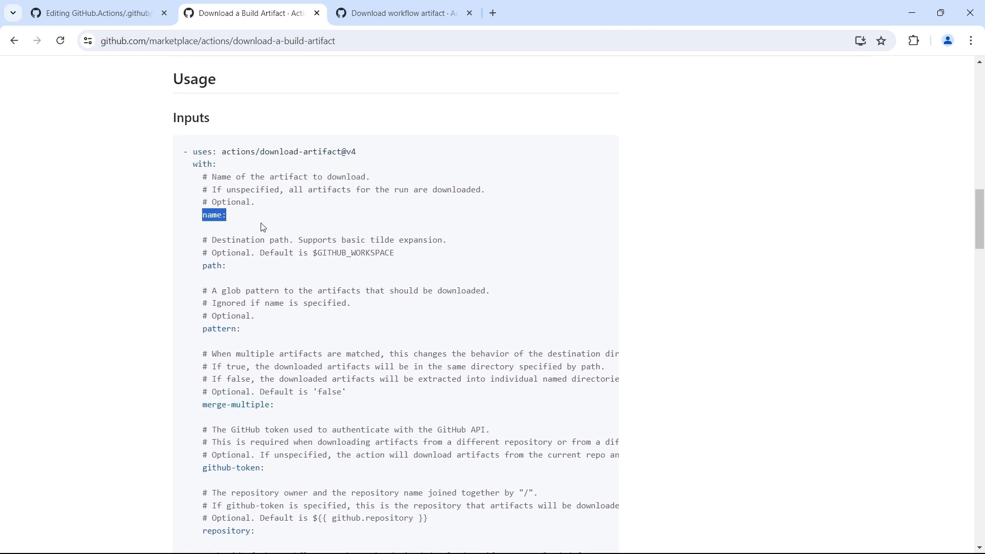
{"action": "scroll", "scroll_direction": "down", "scroll_amount": 3}
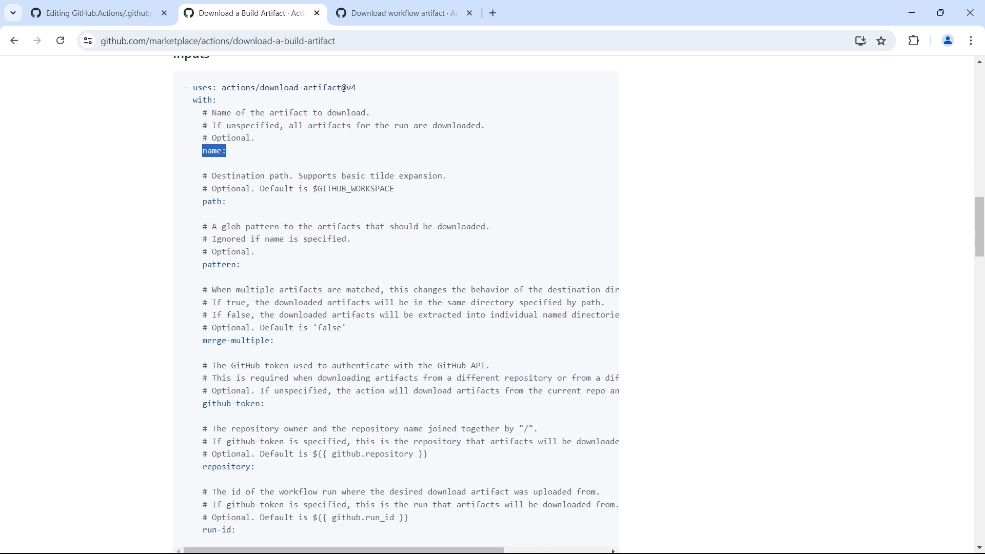
{"action": "scroll", "scroll_direction": "down", "scroll_amount": 3}
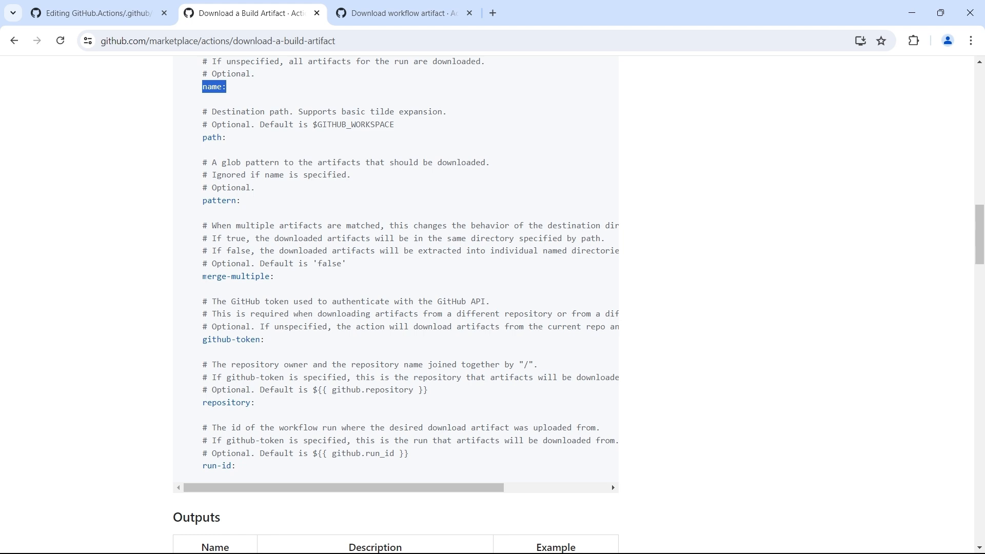
{"action": "mouse_move", "coordinate": [302, 281]}
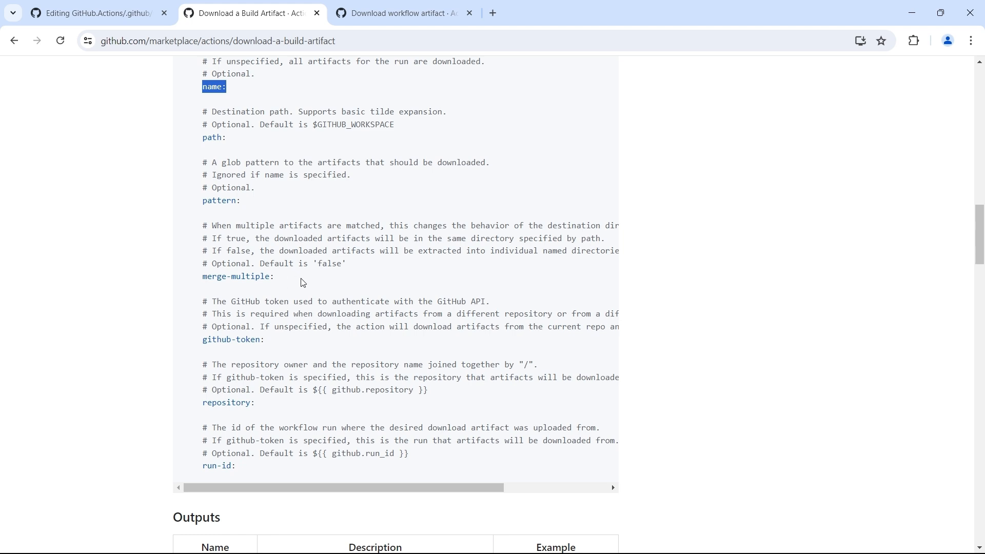
{"action": "left_click", "coordinate": [304, 282]}
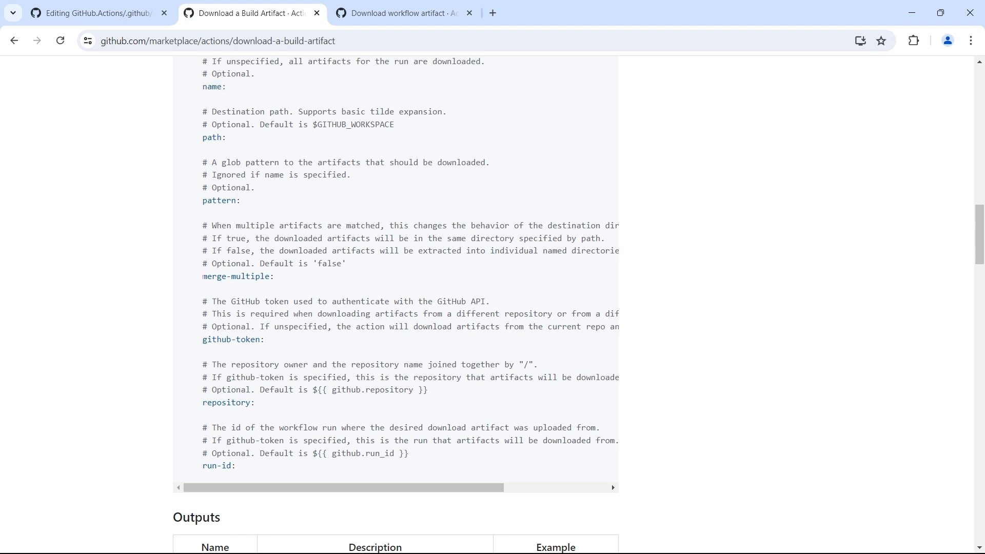
{"action": "double_click", "coordinate": [237, 277]}
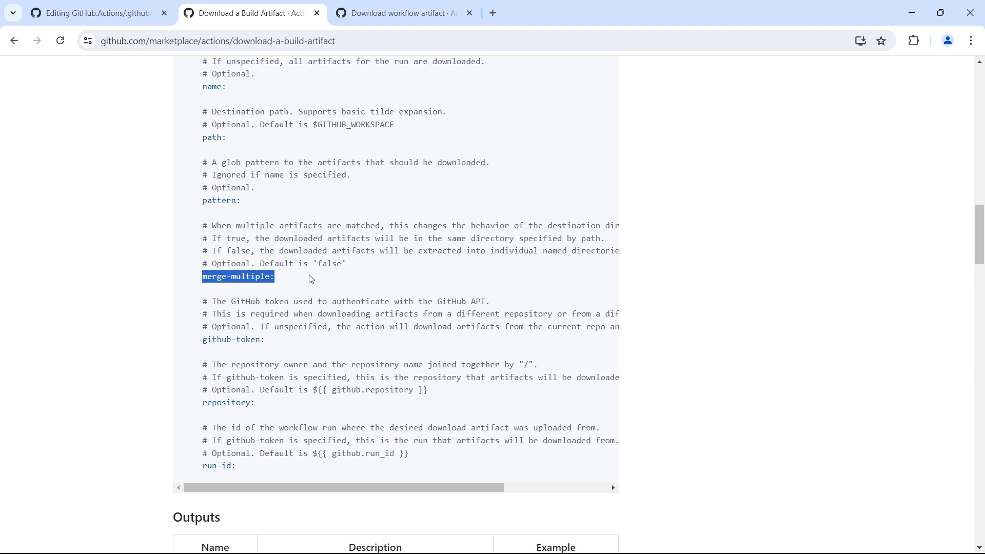
{"action": "mouse_move", "coordinate": [350, 279]}
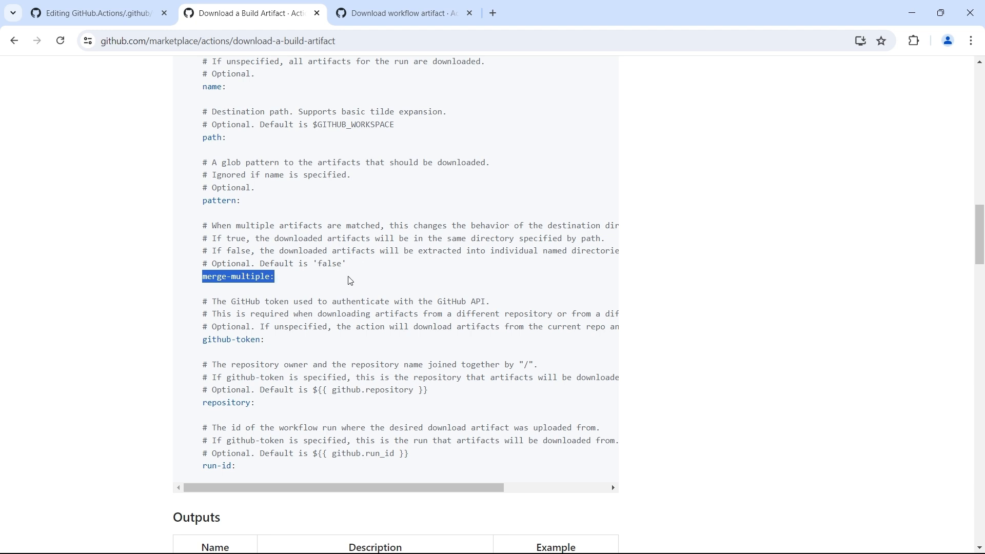
- Read the repository and run-id inputs, then return to the workflow editor
{"action": "scroll", "scroll_direction": "down", "scroll_amount": 3}
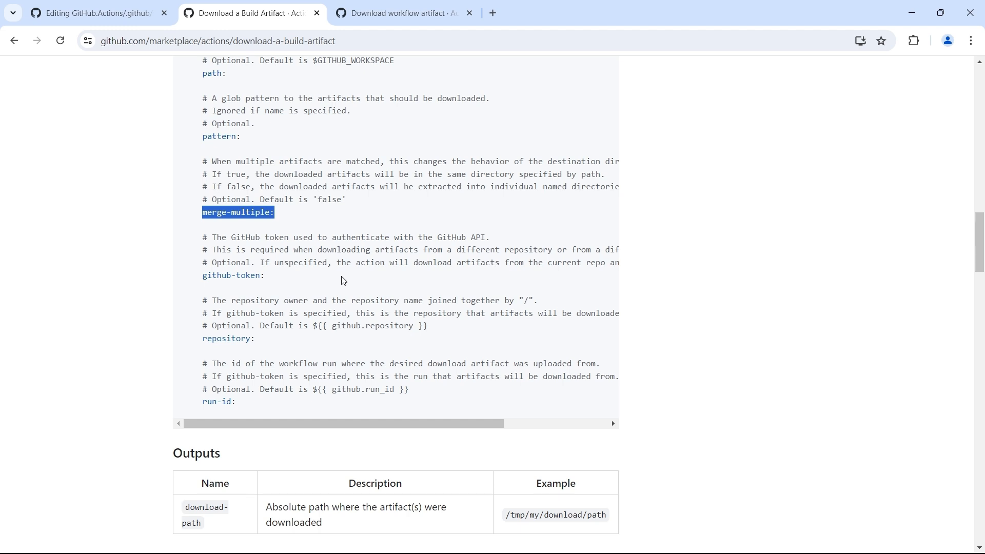
{"action": "mouse_move", "coordinate": [341, 280]}
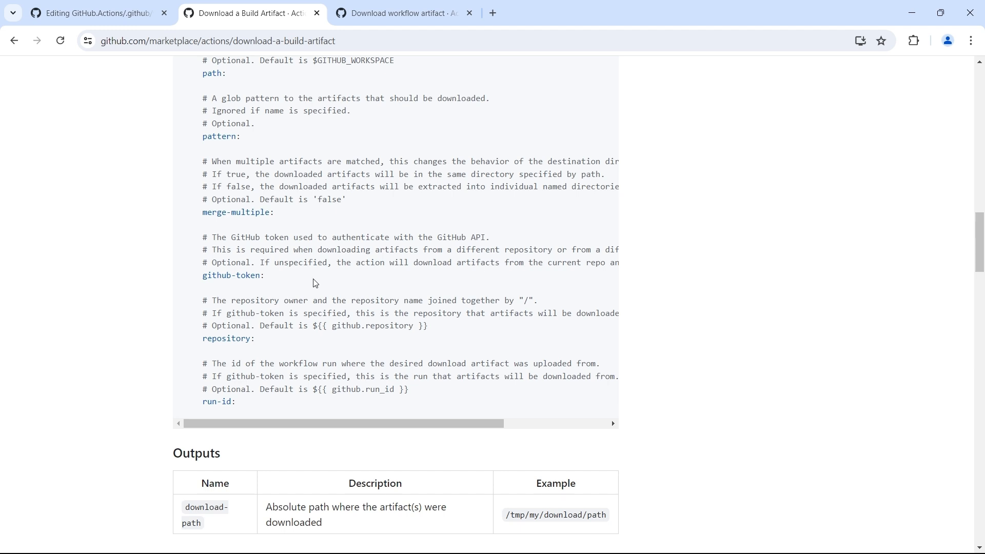
{"action": "mouse_move", "coordinate": [300, 280]}
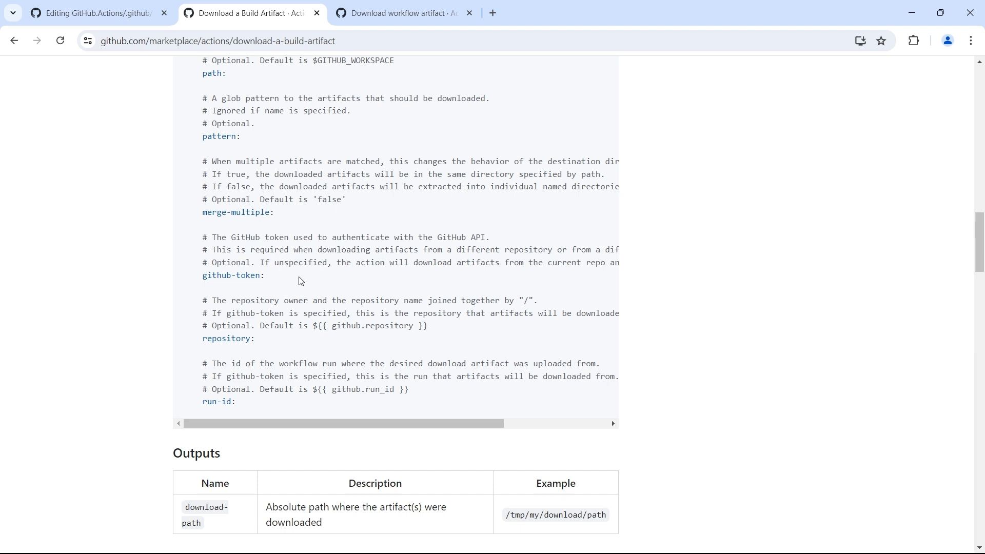
{"action": "mouse_move", "coordinate": [312, 284]}
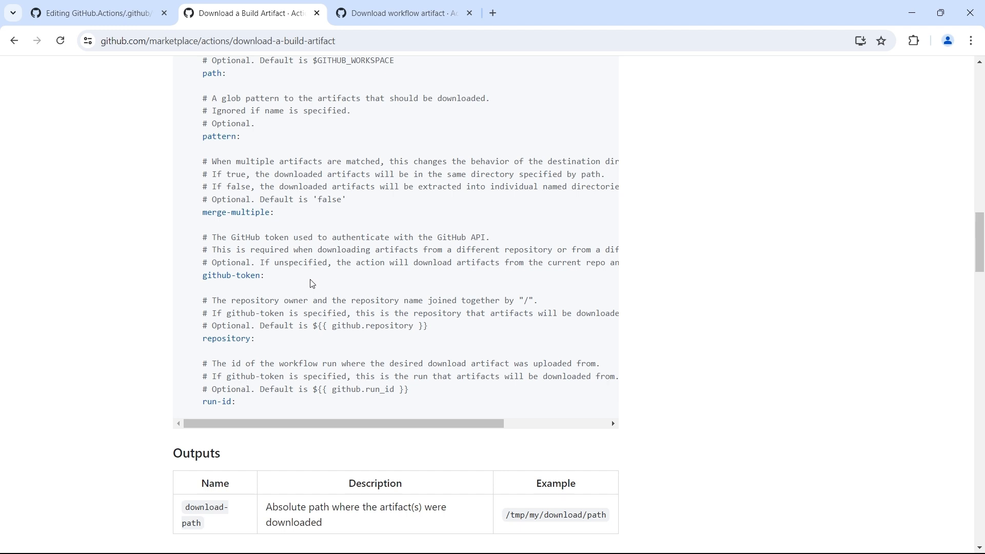
{"action": "double_click", "coordinate": [226, 339]}
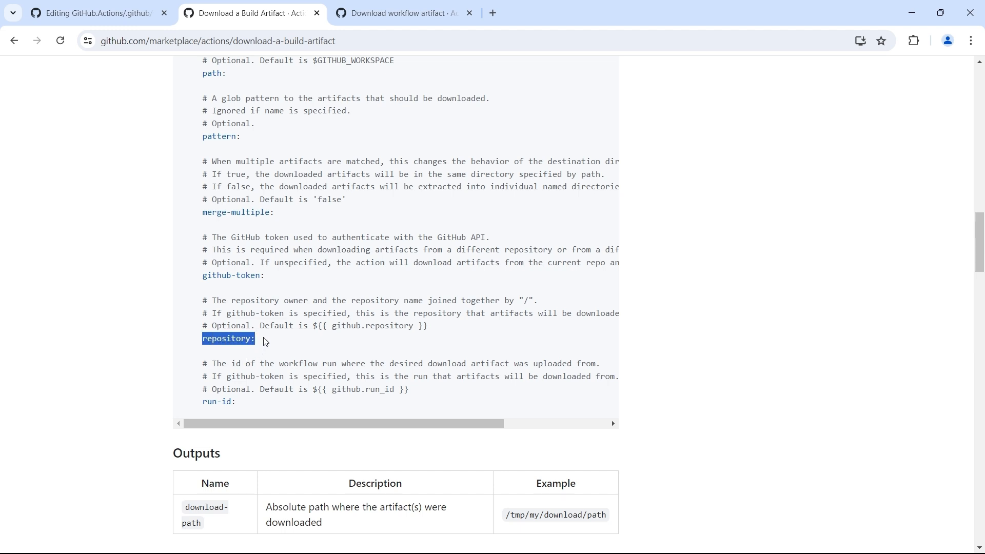
{"action": "left_click", "coordinate": [264, 339]}
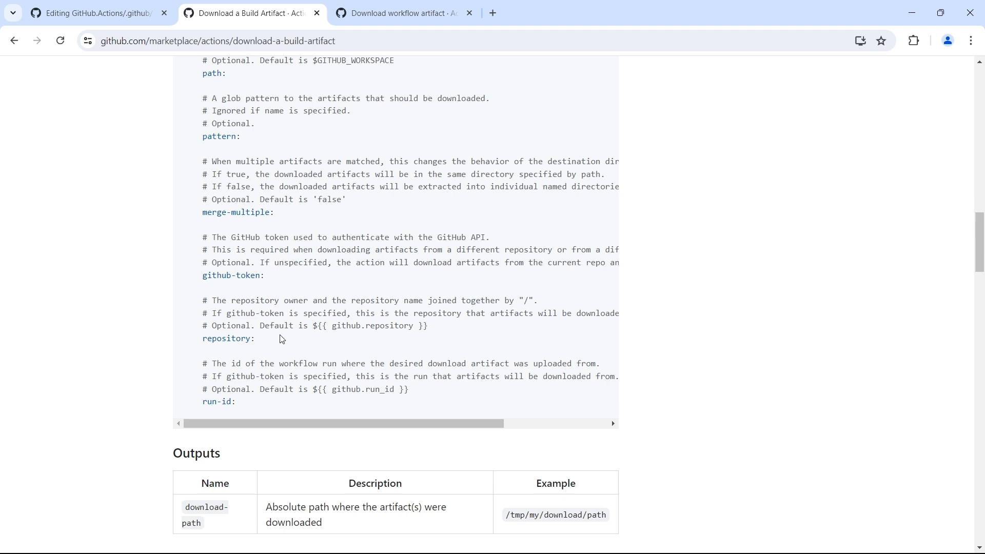
{"action": "mouse_move", "coordinate": [261, 360]}
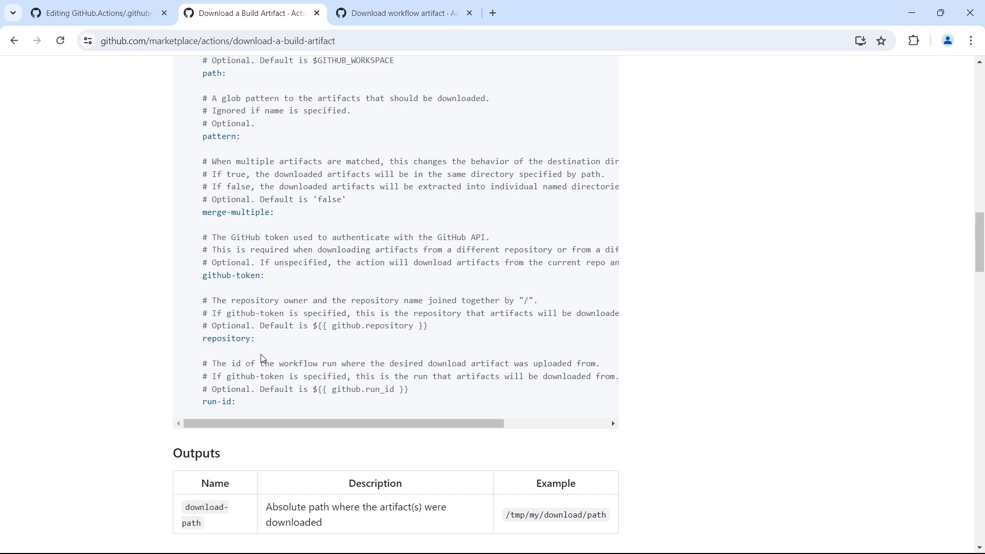
{"action": "mouse_move", "coordinate": [359, 347]}
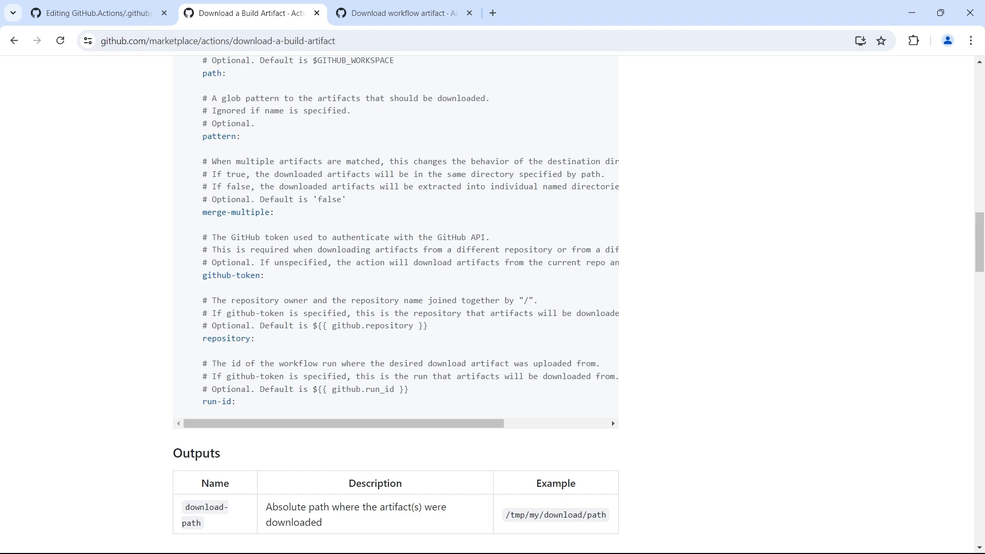
{"action": "left_click_drag", "start_coordinate": [231, 301], "coordinate": [316, 300]}
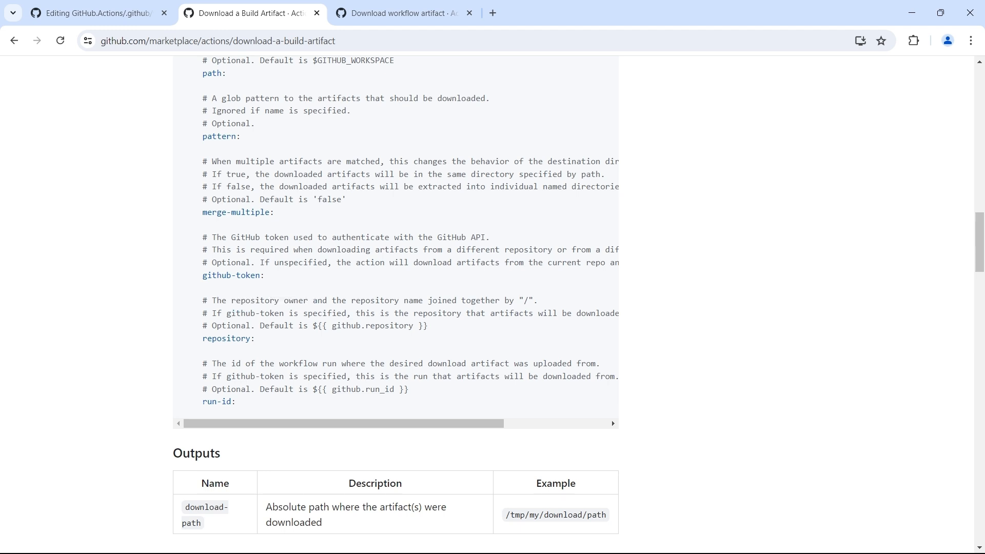
{"action": "double_click", "coordinate": [216, 401]}
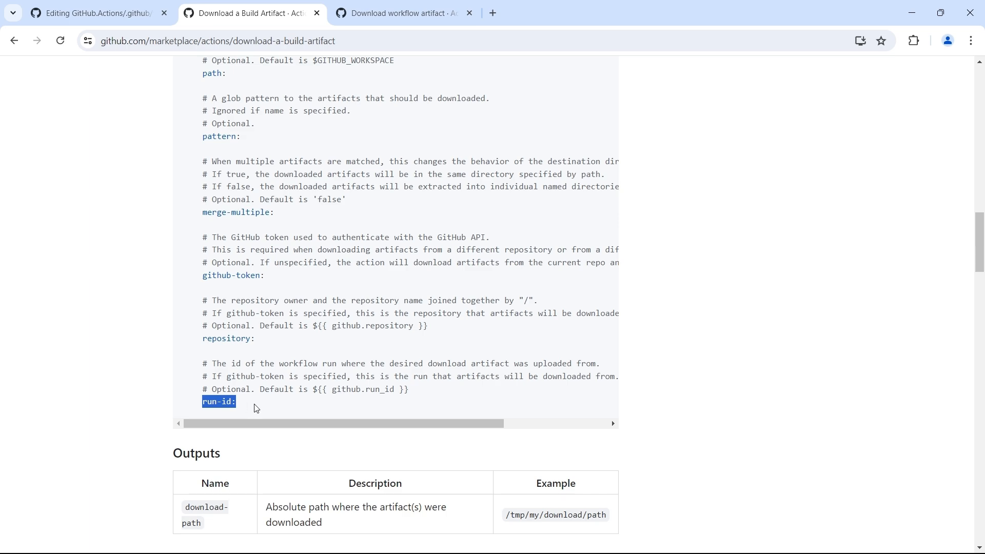
{"action": "mouse_move", "coordinate": [305, 247]}
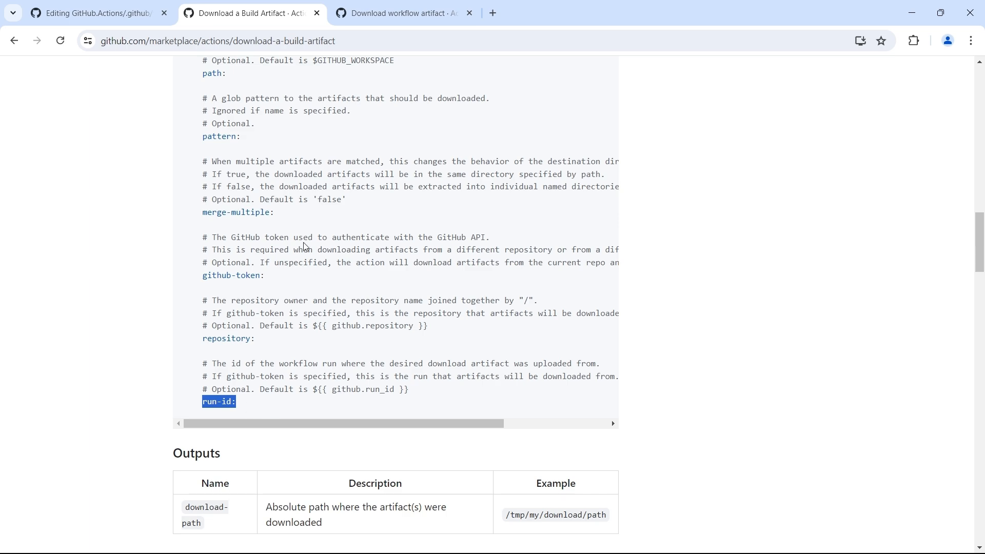
{"action": "left_click", "coordinate": [92, 15]}
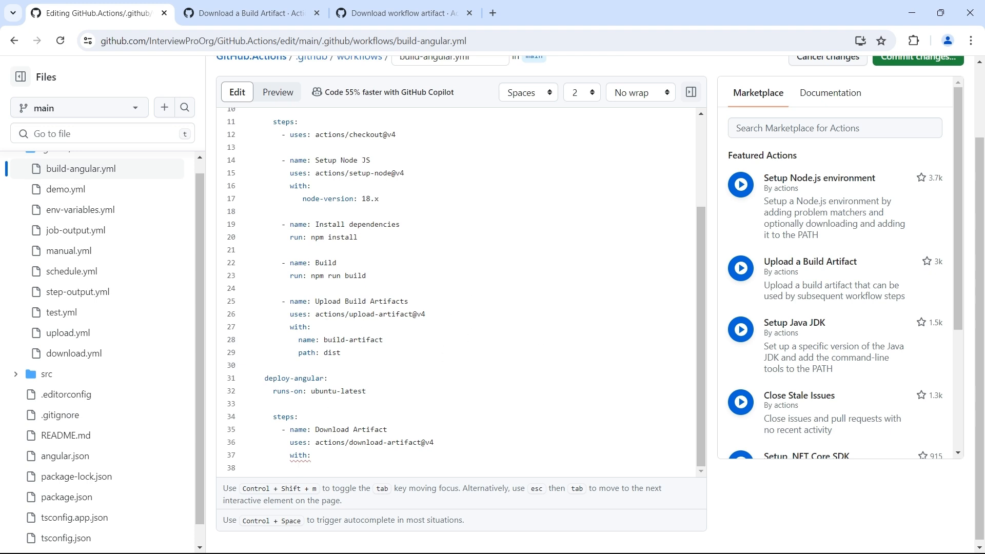
- Fill the with: block with name: build-artifact and path: artifact
{"action": "double_click", "coordinate": [349, 340]}
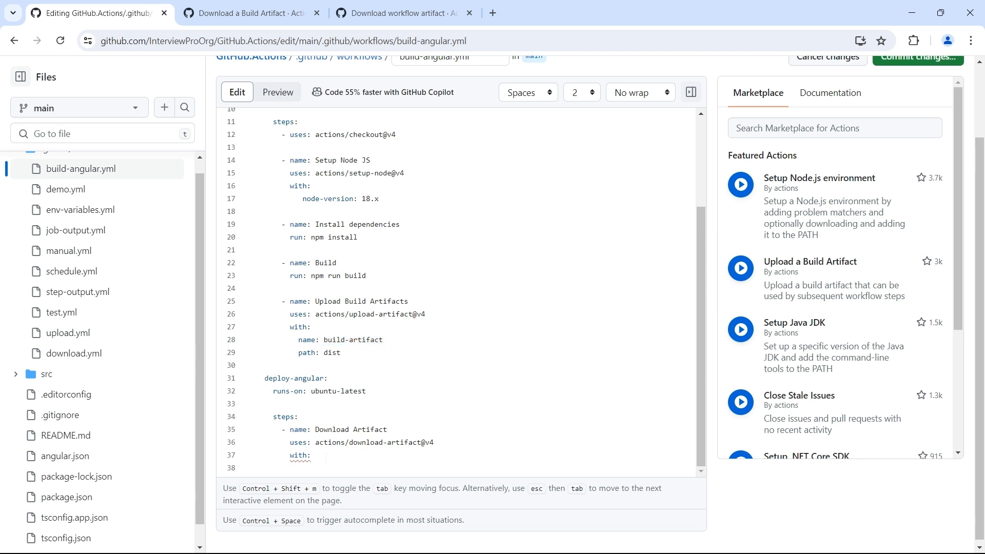
{"action": "type", "text": "name: build-artifact"}
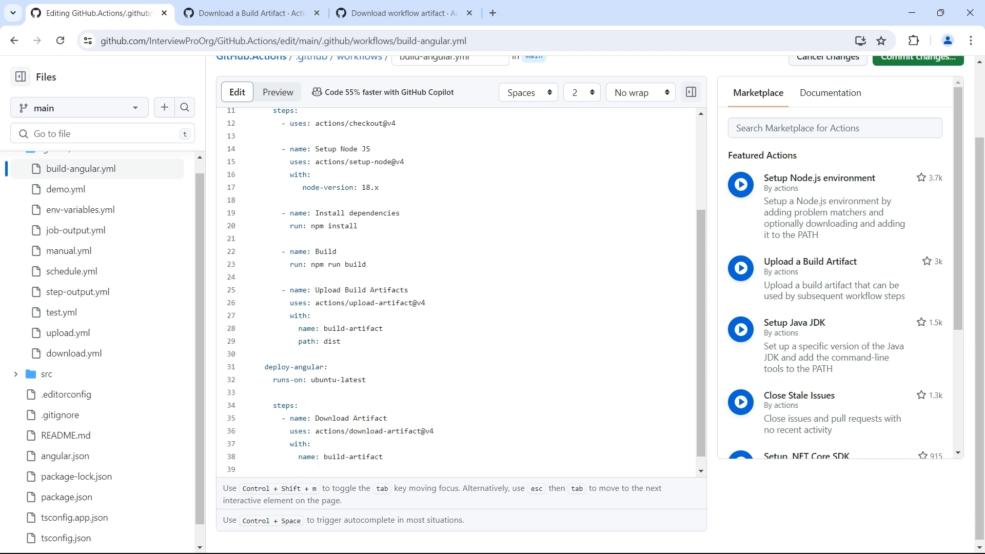
{"action": "type", "text": "path:"}
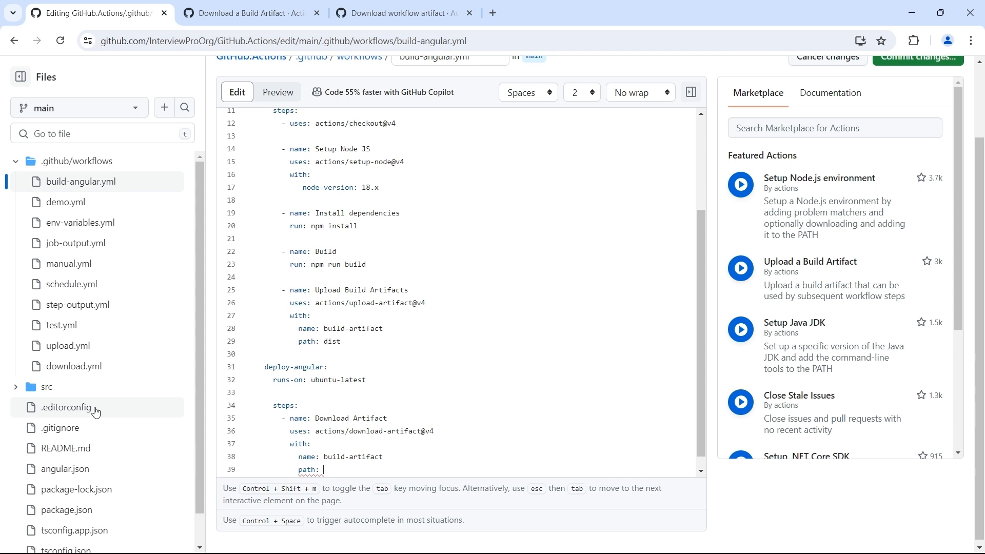
{"action": "scroll", "scroll_direction": "down", "scroll_amount": 3}
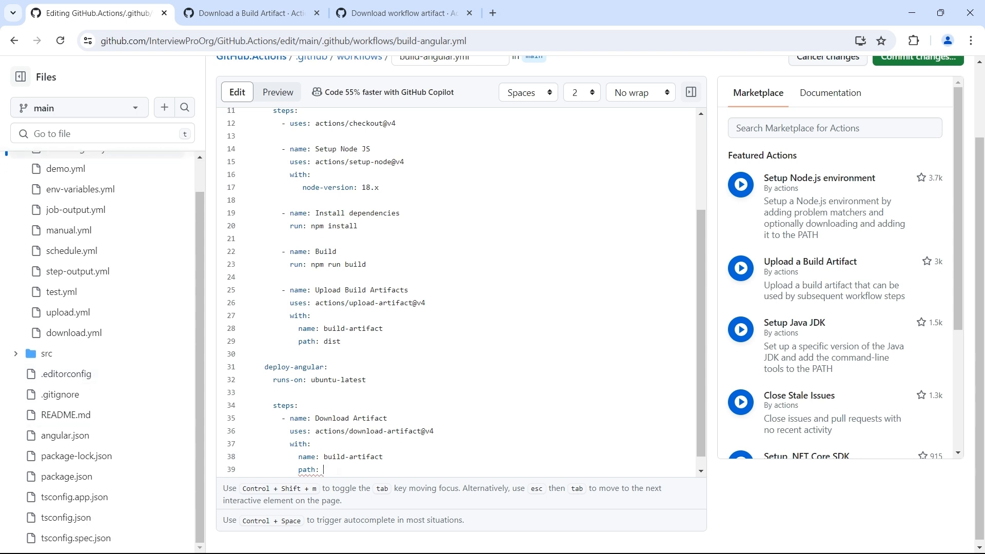
{"action": "type", "text": "artifact"}
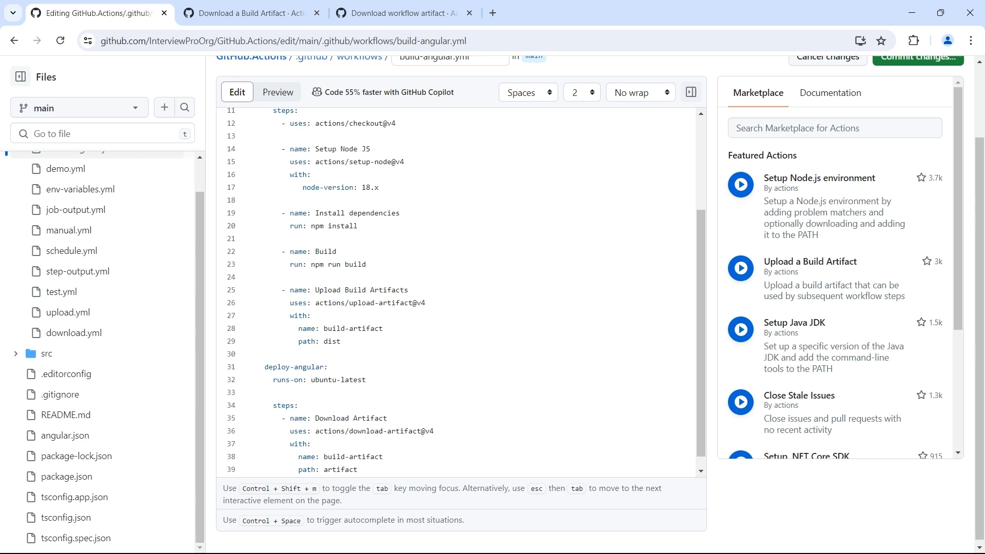
{"action": "scroll", "scroll_direction": "up", "scroll_amount": 3}
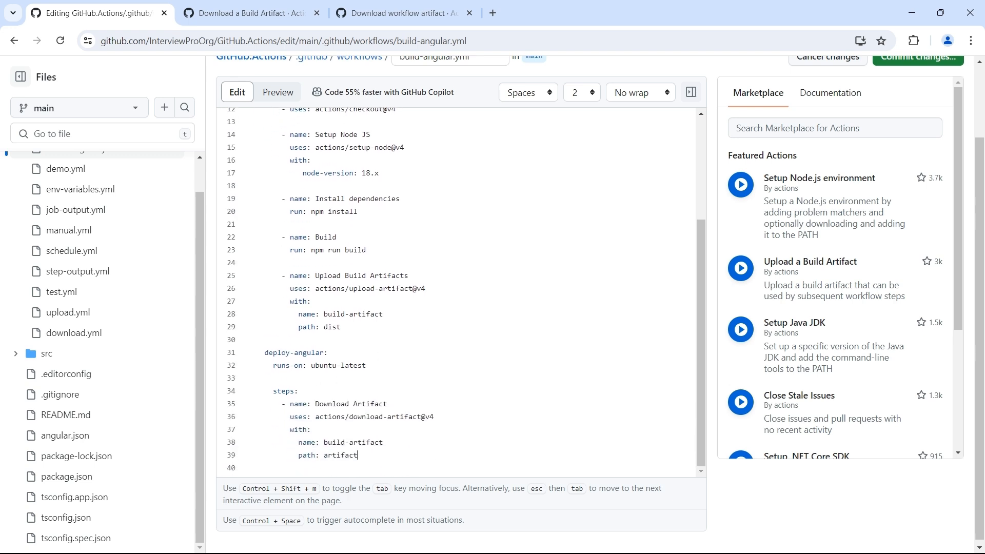
{"action": "double_click", "coordinate": [353, 443]}
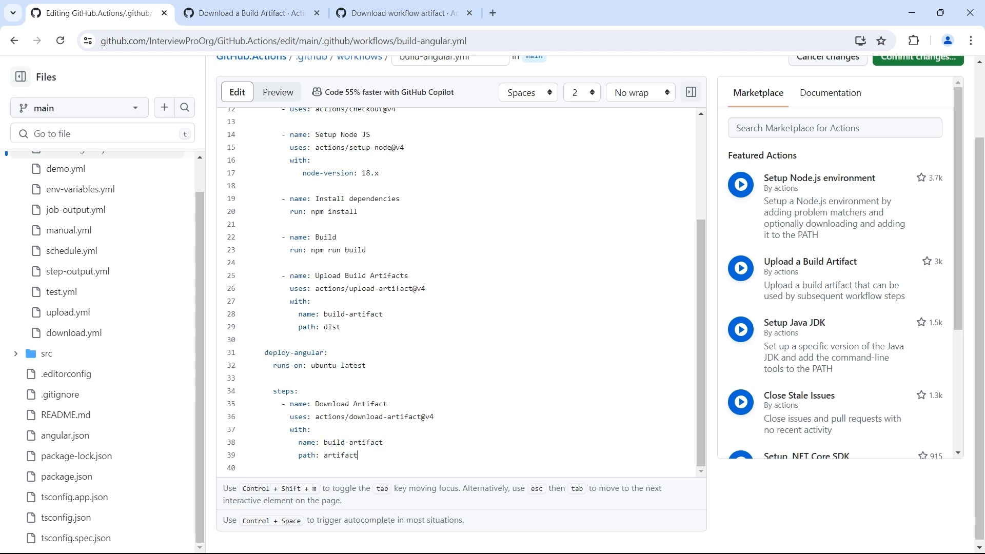
- Check the 'Download to a specific directory' example's action reference, name and path, then return to the editor
{"action": "left_click", "coordinate": [249, 13]}
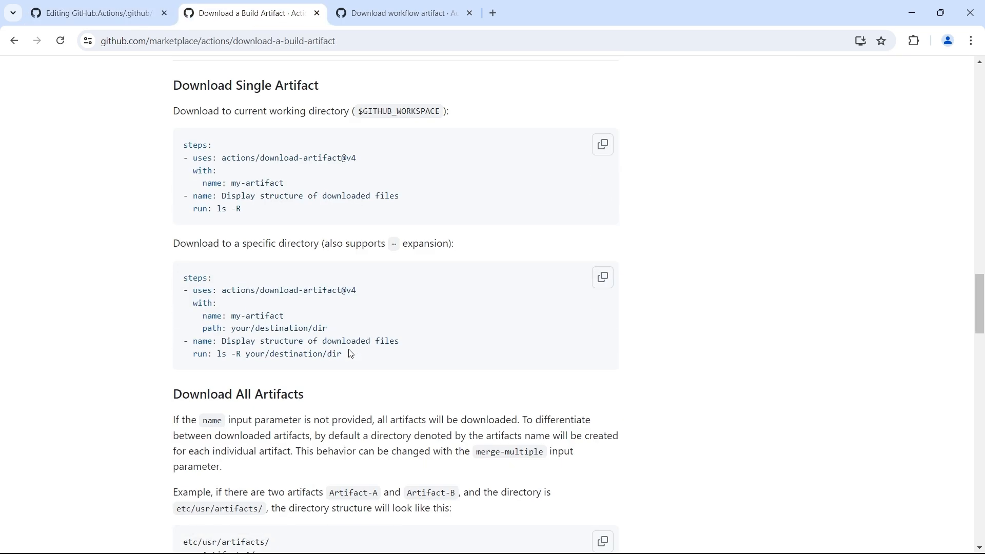
{"action": "scroll", "scroll_direction": "up", "scroll_amount": 3}
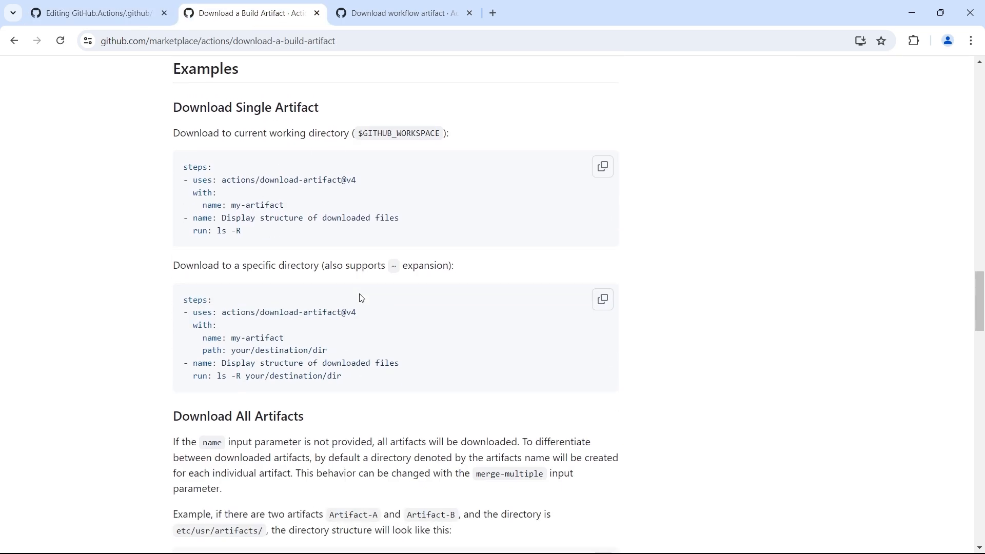
{"action": "scroll", "scroll_direction": "down", "scroll_amount": 3}
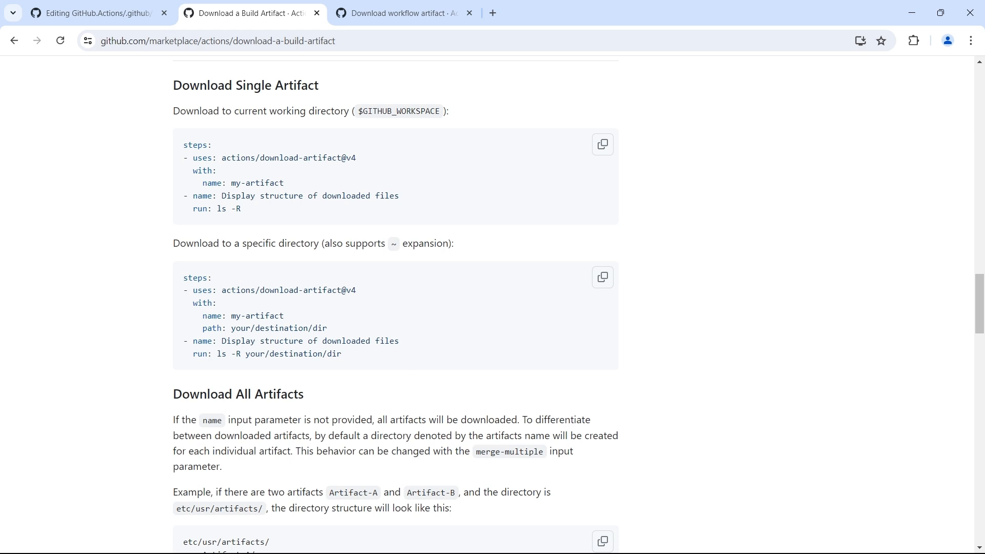
{"action": "left_click_drag", "start_coordinate": [227, 290], "coordinate": [356, 289]}
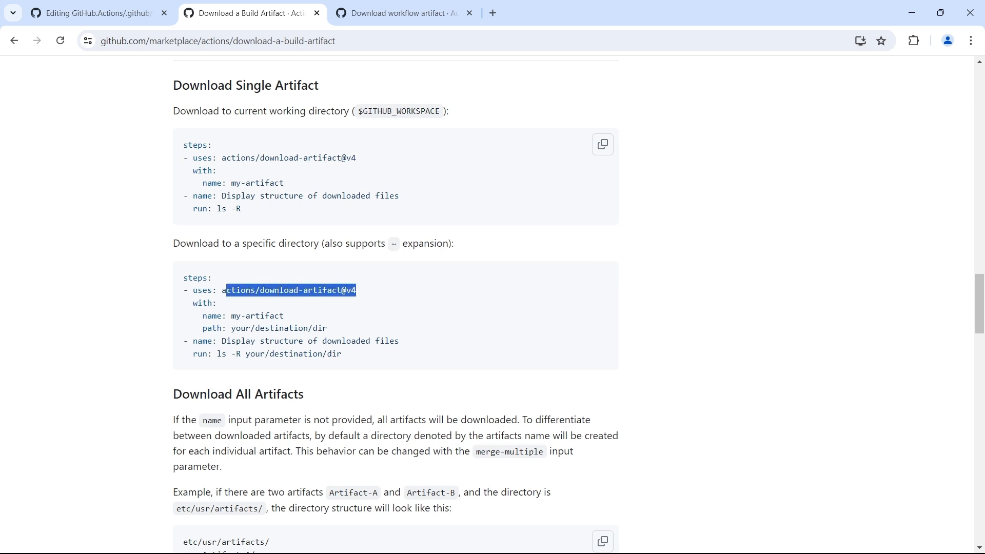
{"action": "double_click", "coordinate": [257, 316]}
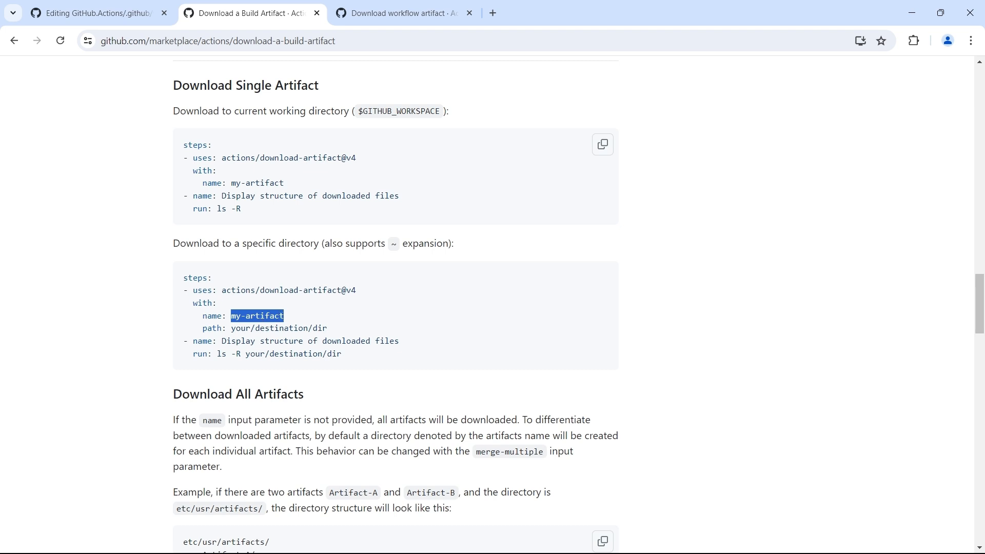
{"action": "double_click", "coordinate": [278, 328]}
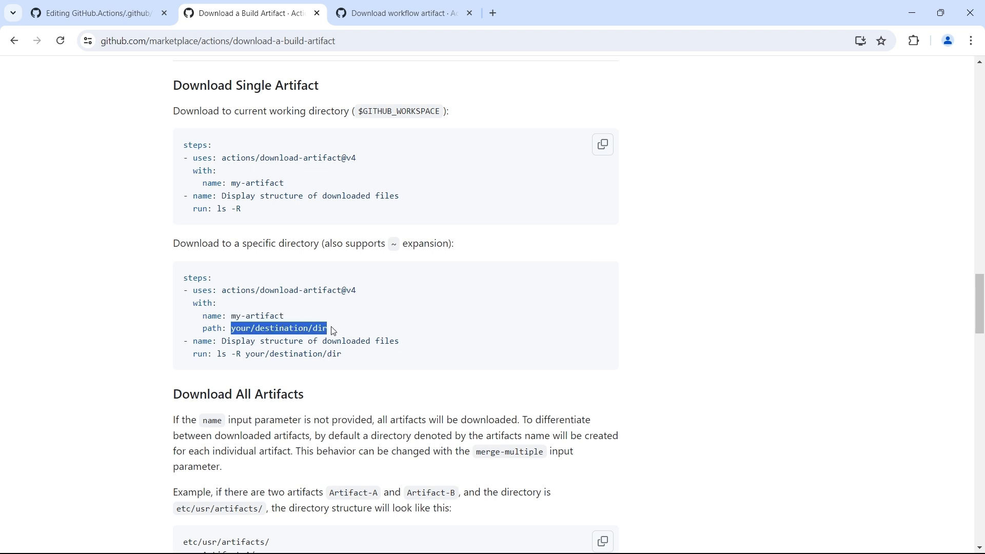
{"action": "mouse_move", "coordinate": [287, 319]}
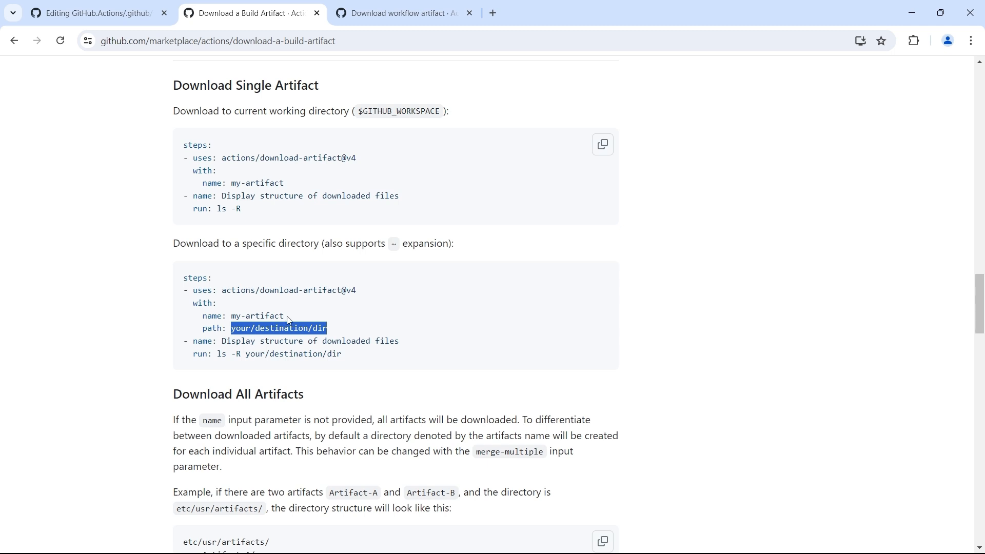
{"action": "mouse_move", "coordinate": [209, 351]}
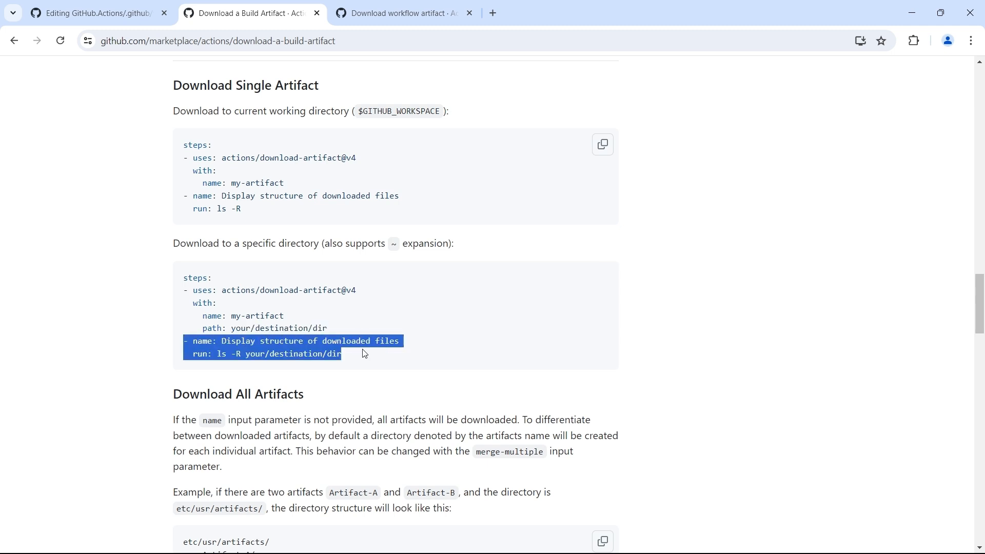
{"action": "left_click", "coordinate": [97, 13]}
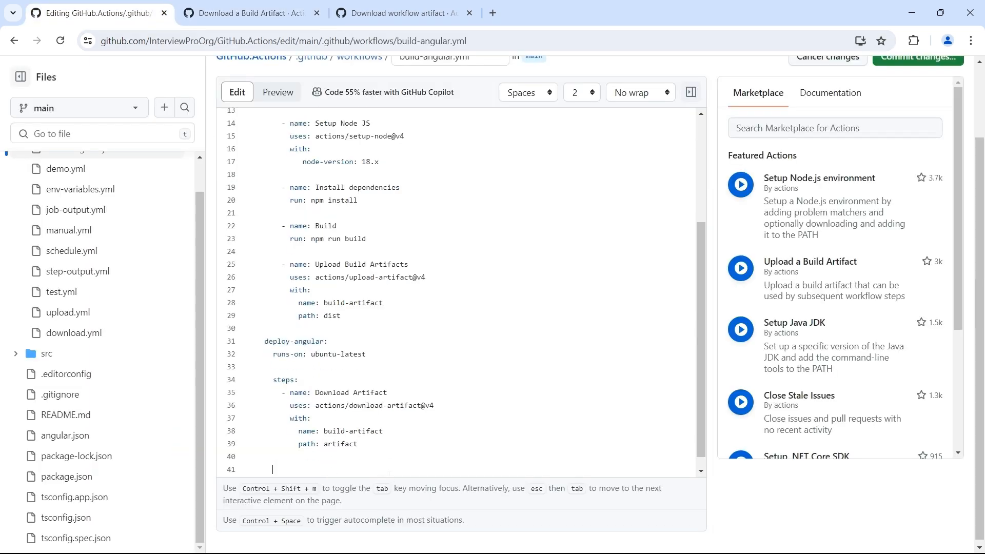
- Add a 'Display structure of downloaded files' step running ls -R artifact and needs: build-angular
{"action": "type", "text": "- name: Display structure of downloaded files"}
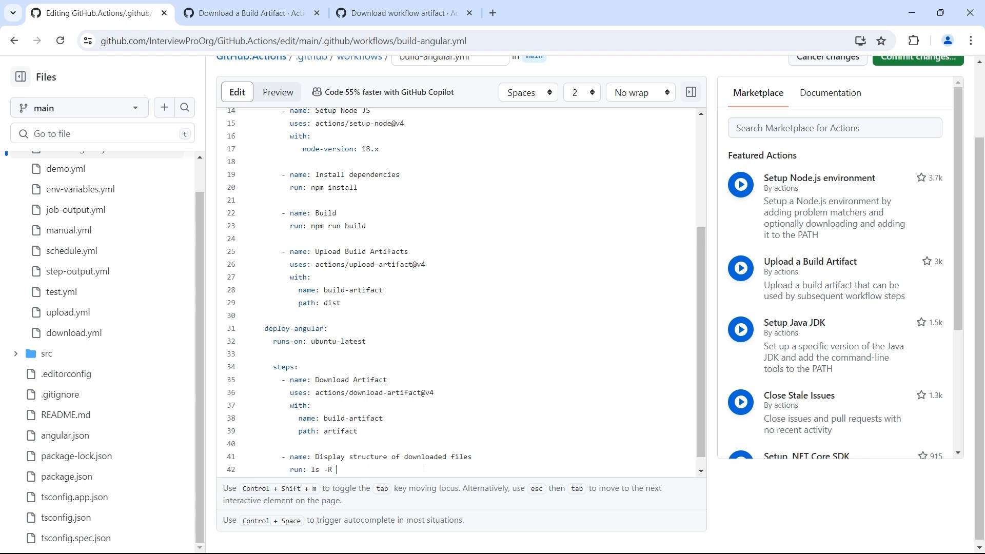
{"action": "type", "text": "artifact"}
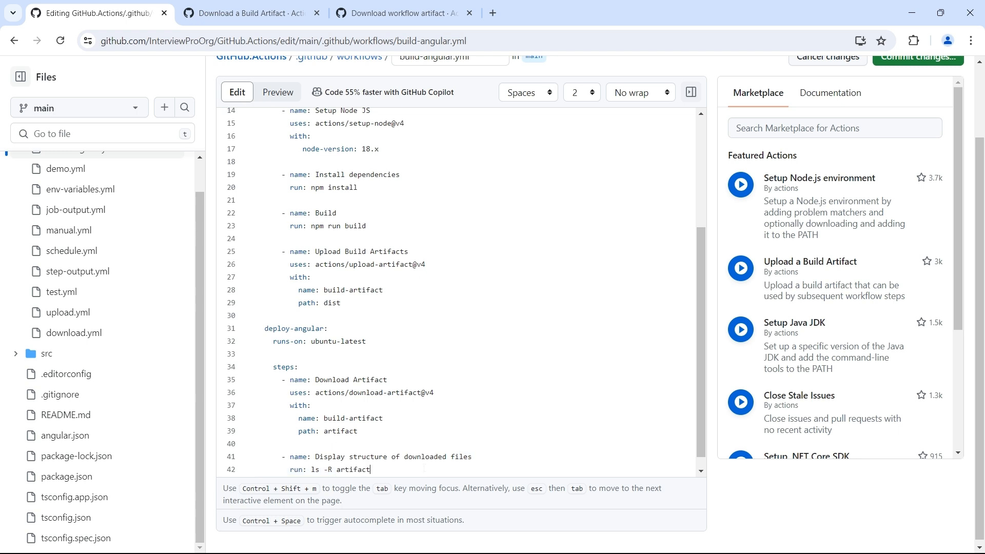
{"action": "scroll", "scroll_direction": "up", "scroll_amount": 3}
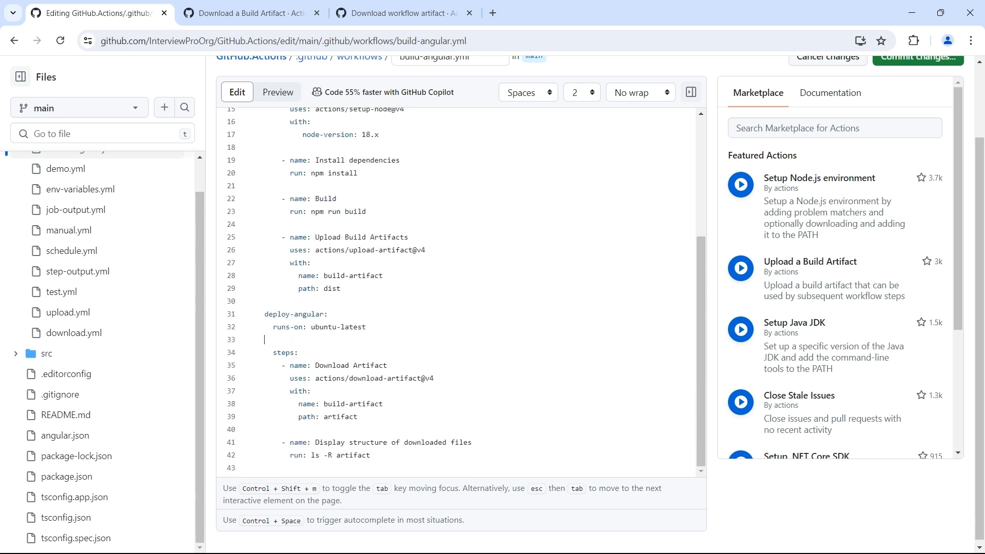
{"action": "type", "text": "needs: build-angular"}
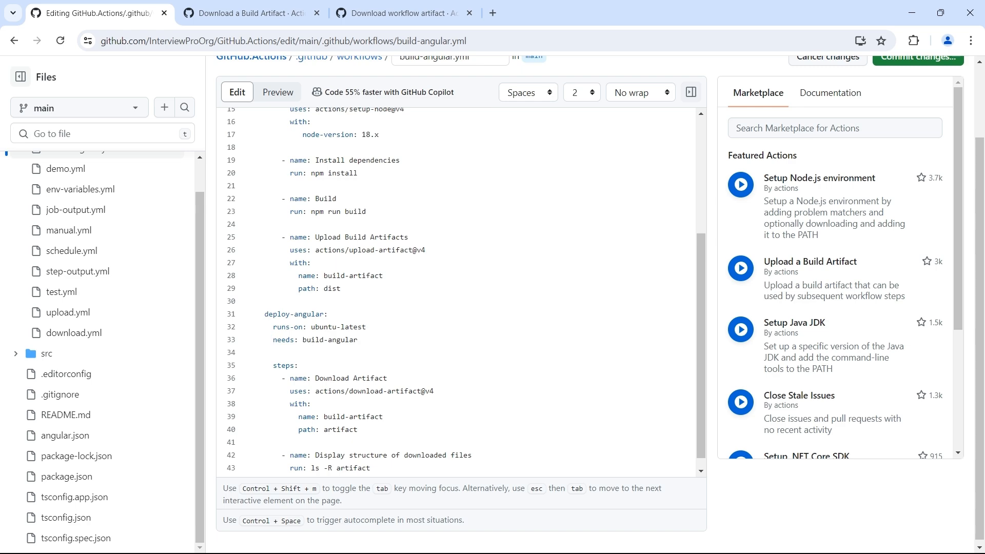
{"action": "double_click", "coordinate": [330, 340]}
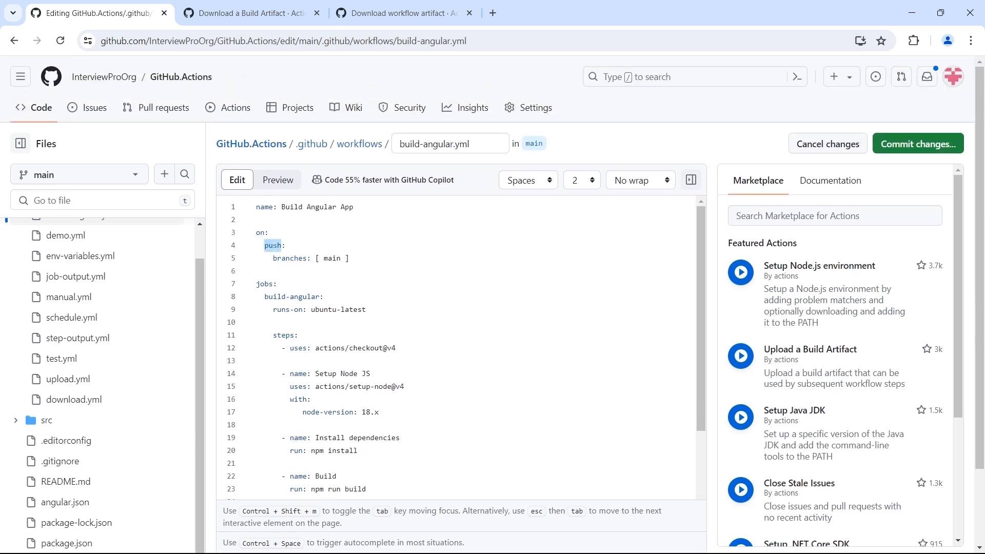
- Commit the workflow changes directly to main and open the Build Angular App runs list
{"action": "left_click", "coordinate": [917, 142]}
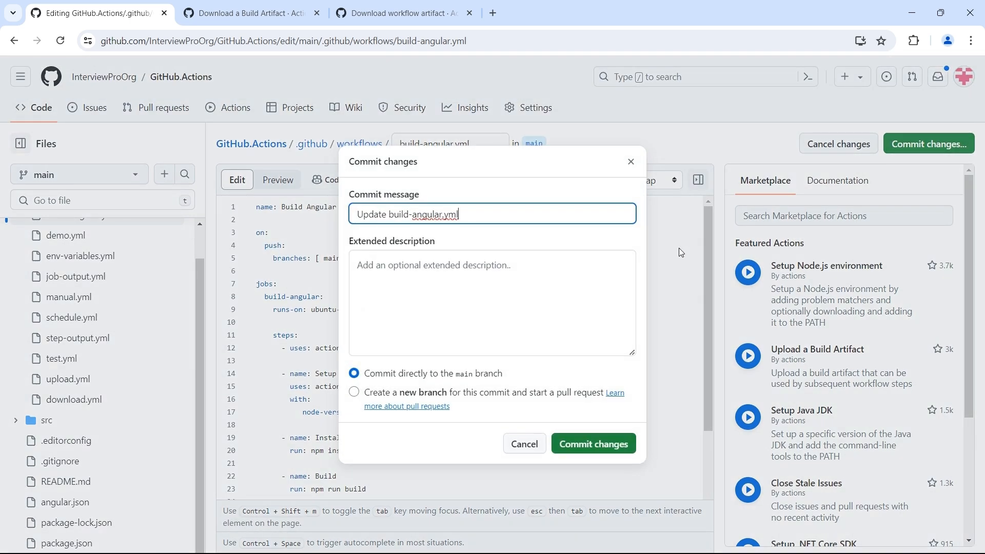
{"action": "left_click", "coordinate": [593, 443]}
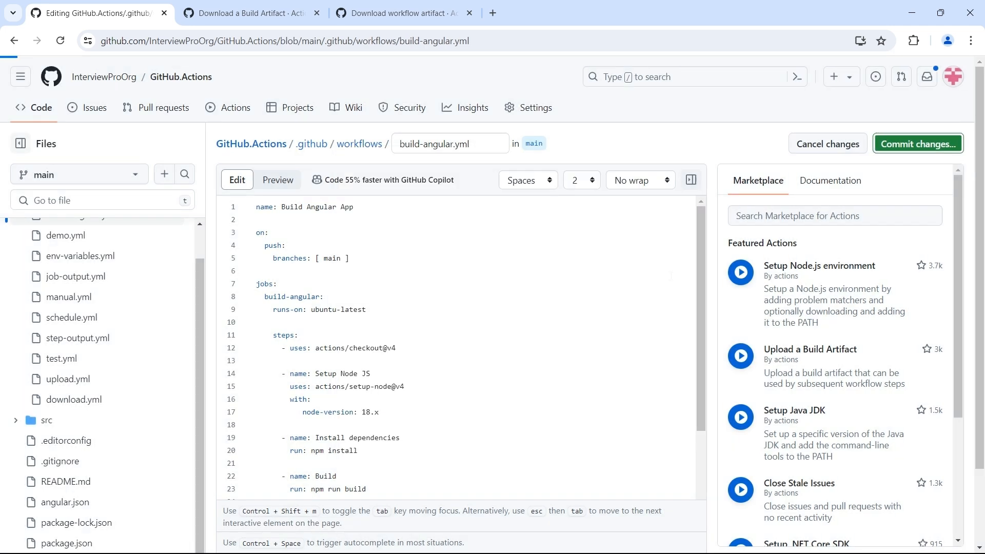
{"action": "left_click", "coordinate": [917, 144]}
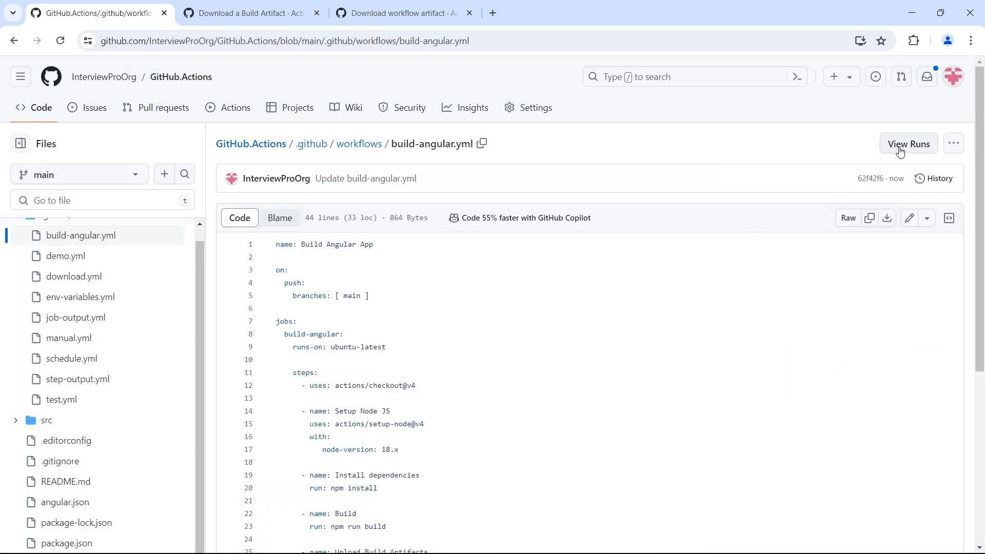
{"action": "left_click", "coordinate": [909, 144]}
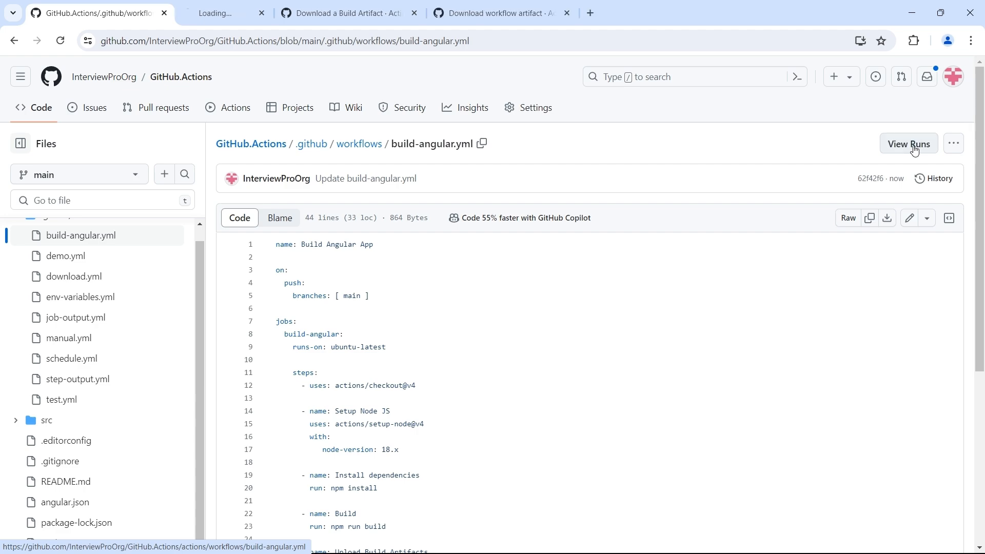
{"action": "left_click", "coordinate": [909, 144]}
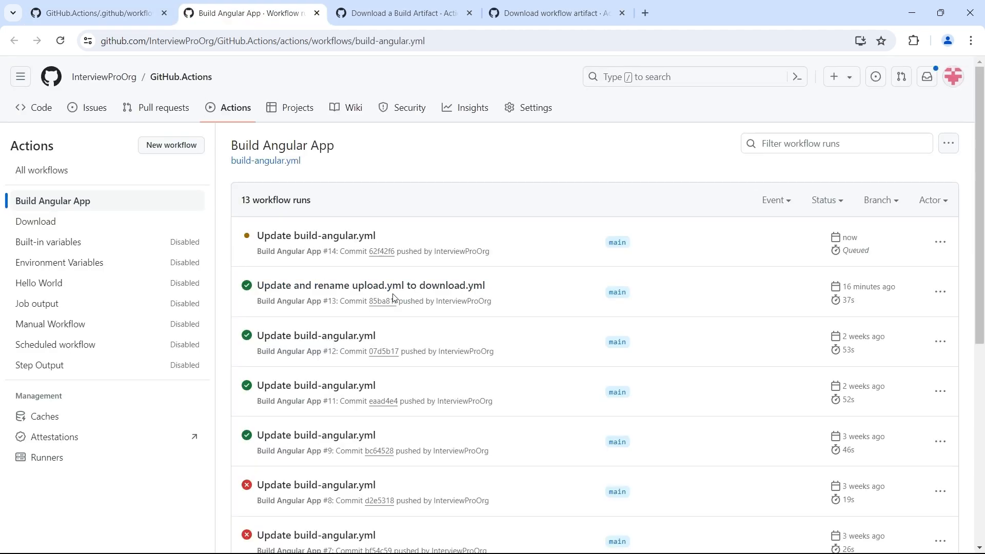
- Open run 'Update build-angular.yml #14' and check the build-angular job's Build and Upload logs
{"action": "left_click", "coordinate": [317, 236]}
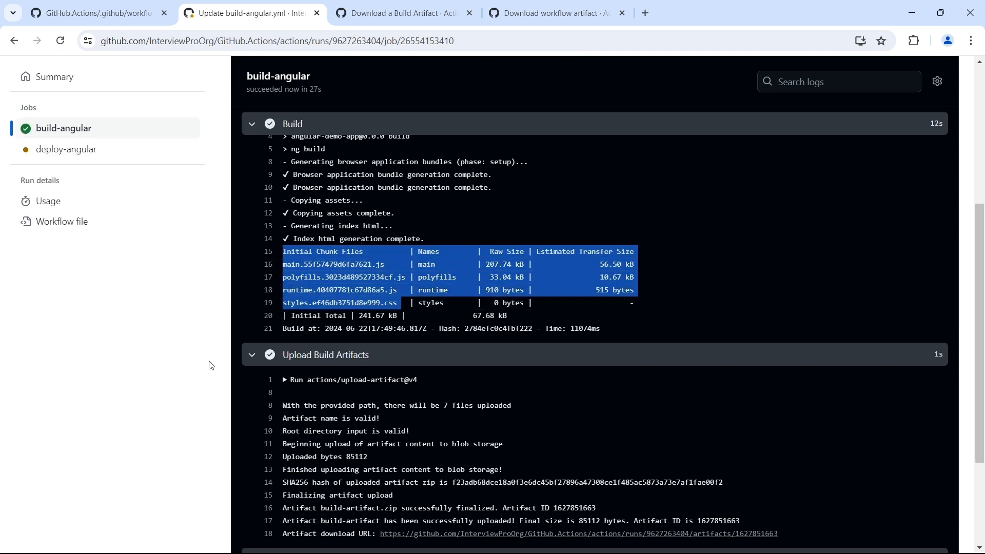
{"action": "scroll", "scroll_direction": "down", "scroll_amount": 3}
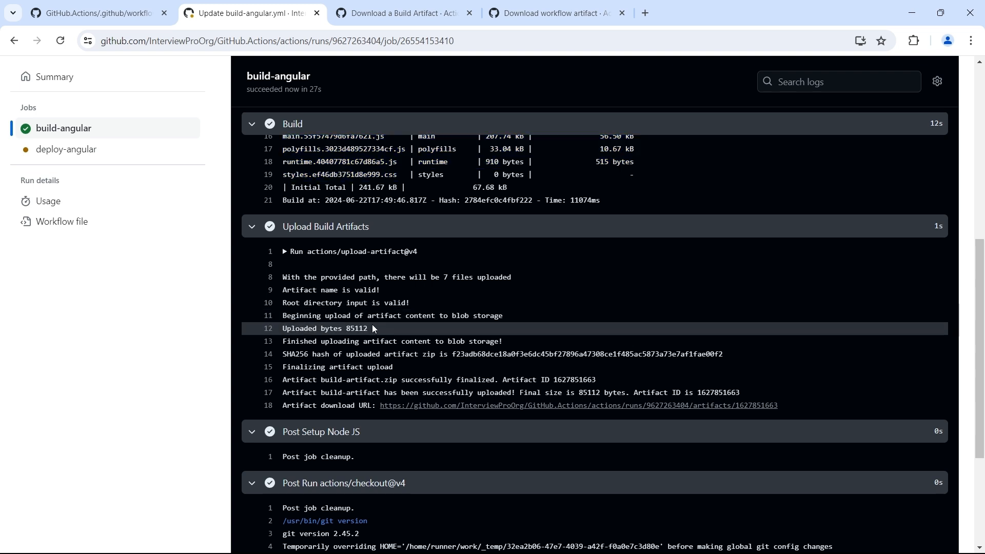
{"action": "mouse_move", "coordinate": [396, 412]}
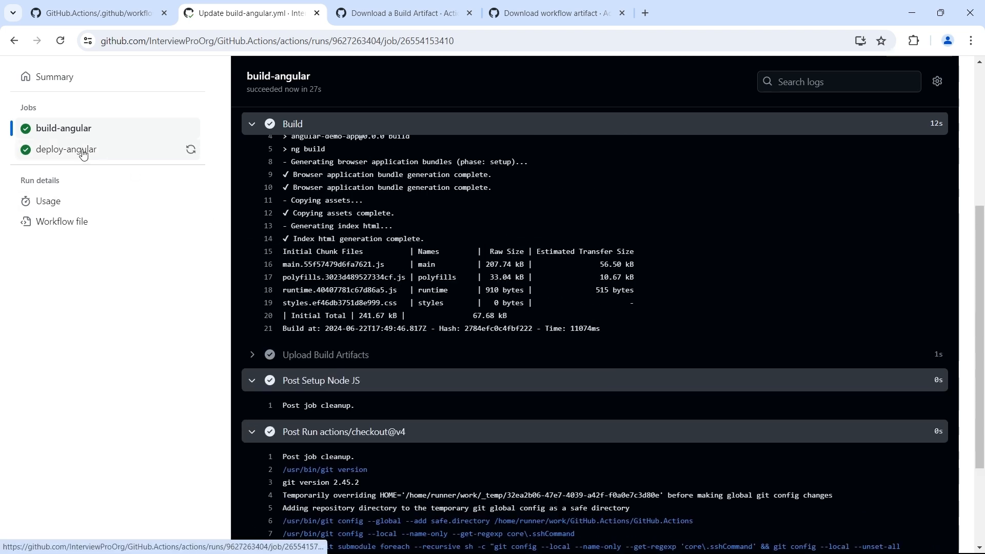
- Open the deploy-angular job log and confirm build-artifact was downloaded
{"action": "left_click", "coordinate": [66, 150]}
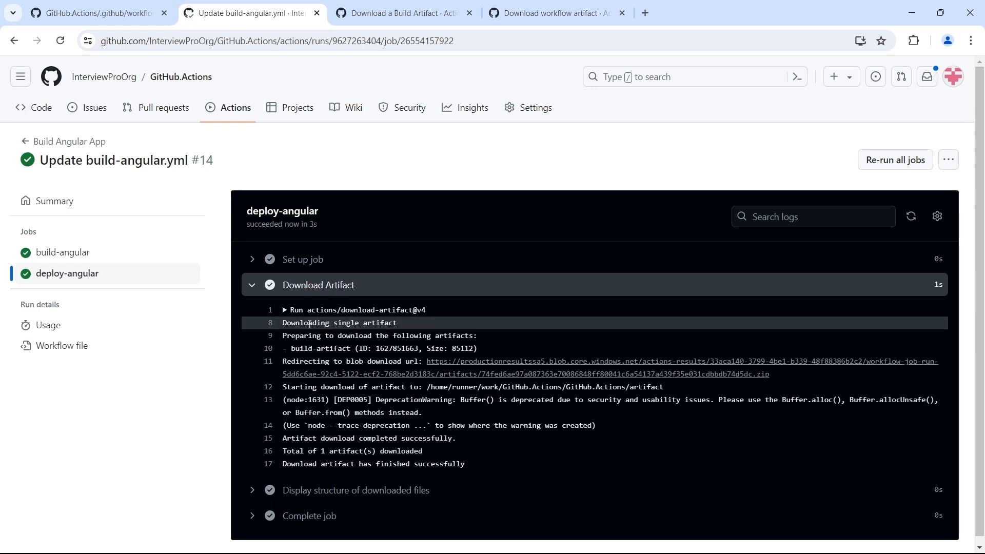
{"action": "mouse_move", "coordinate": [402, 333]}
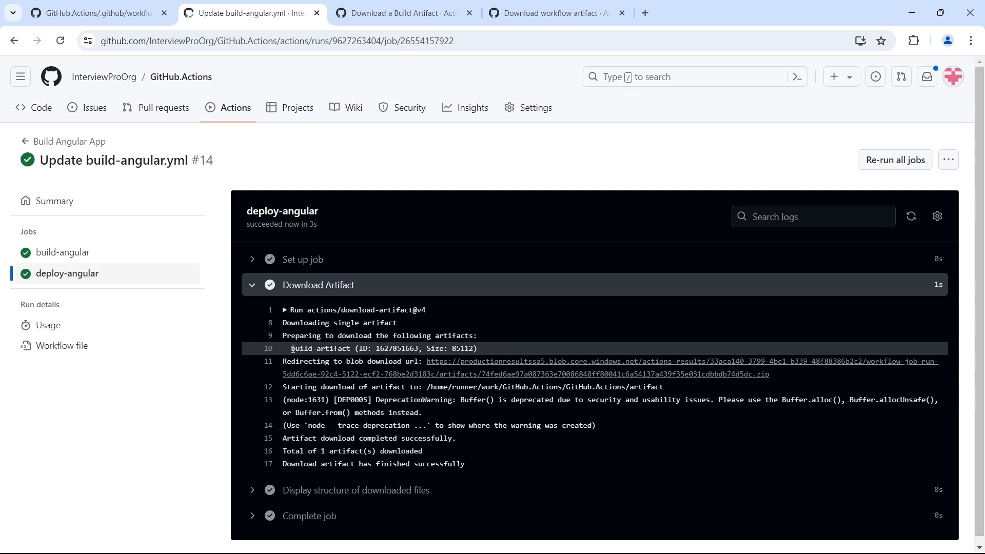
{"action": "double_click", "coordinate": [319, 349]}
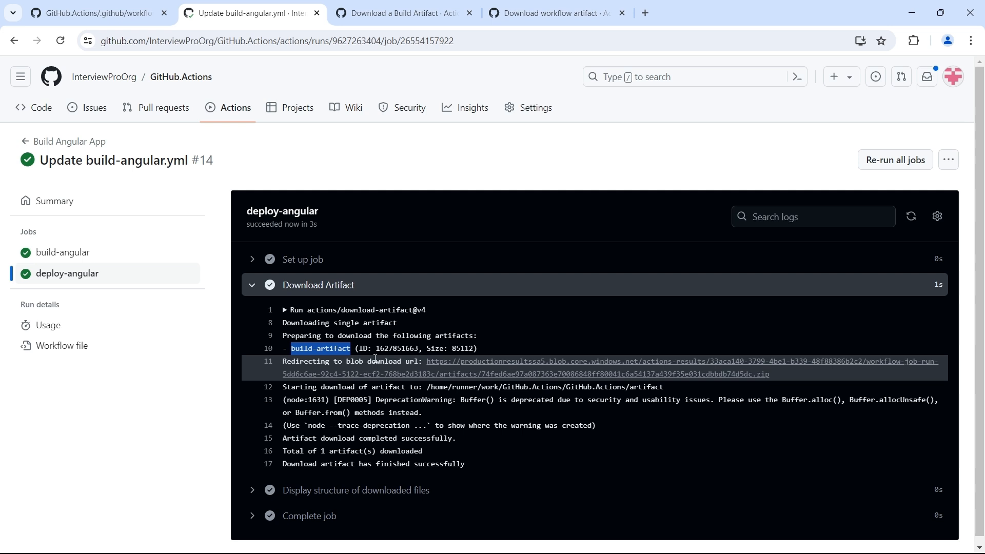
{"action": "mouse_move", "coordinate": [597, 379]}
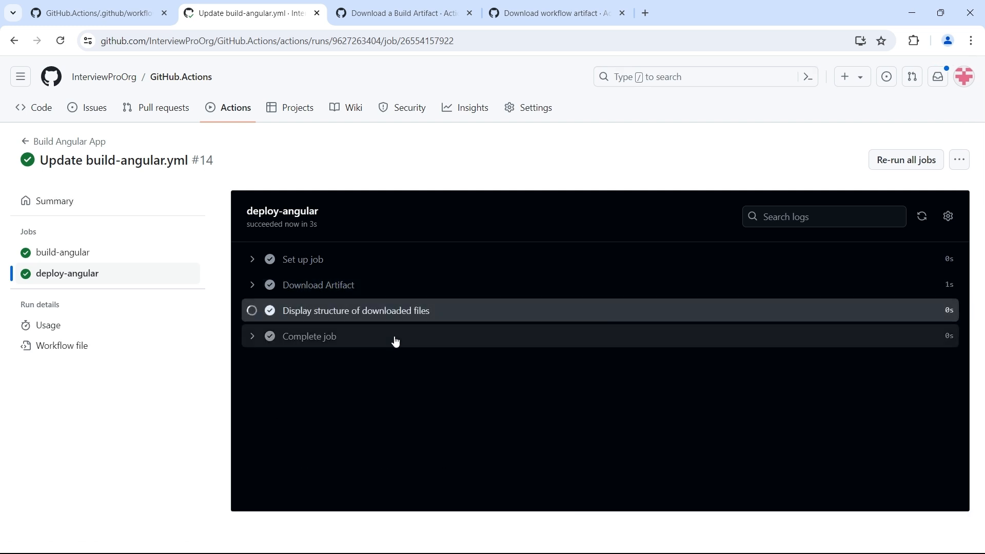
- Expand the listing step and inspect artifact/angular-demo-app with its build files
{"action": "left_click", "coordinate": [358, 310]}
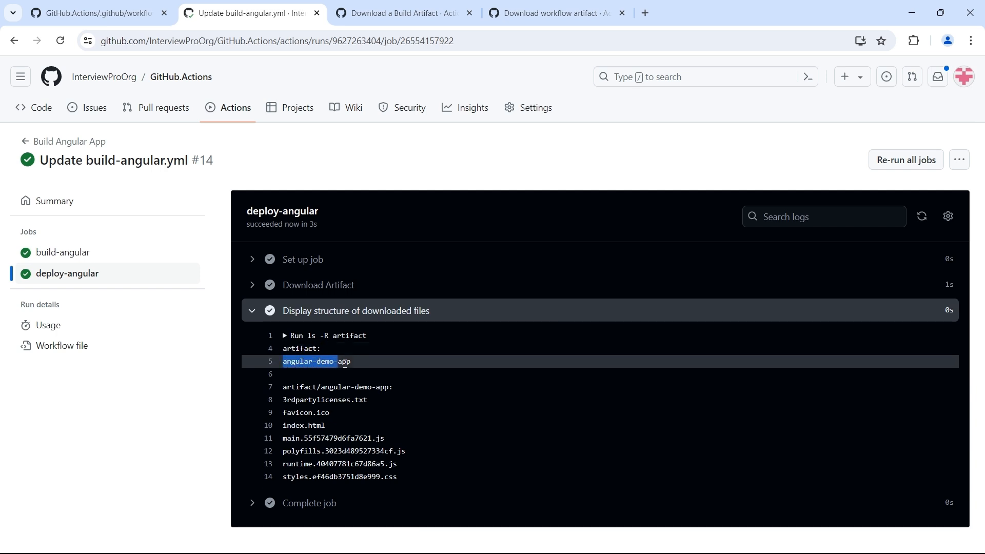
{"action": "double_click", "coordinate": [338, 361]}
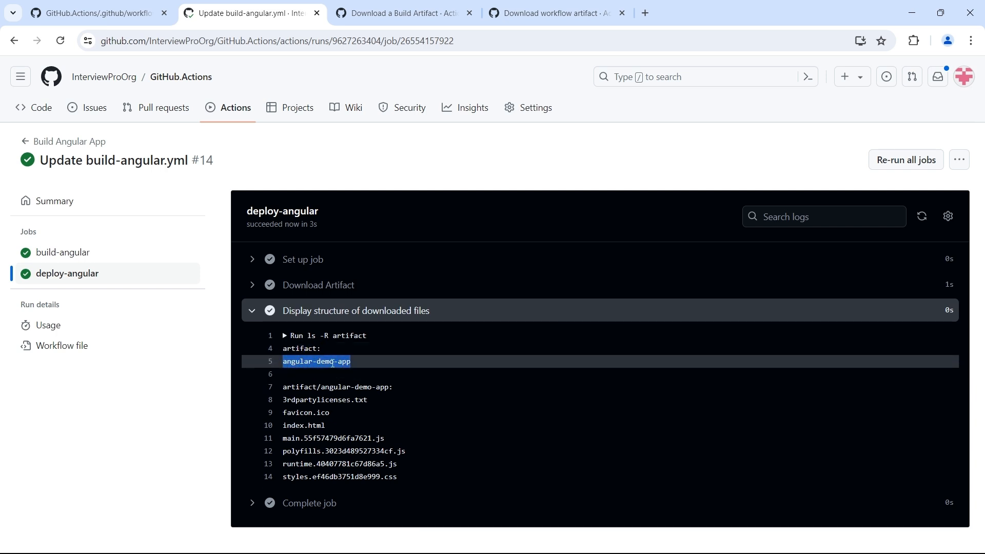
{"action": "mouse_move", "coordinate": [355, 366]}
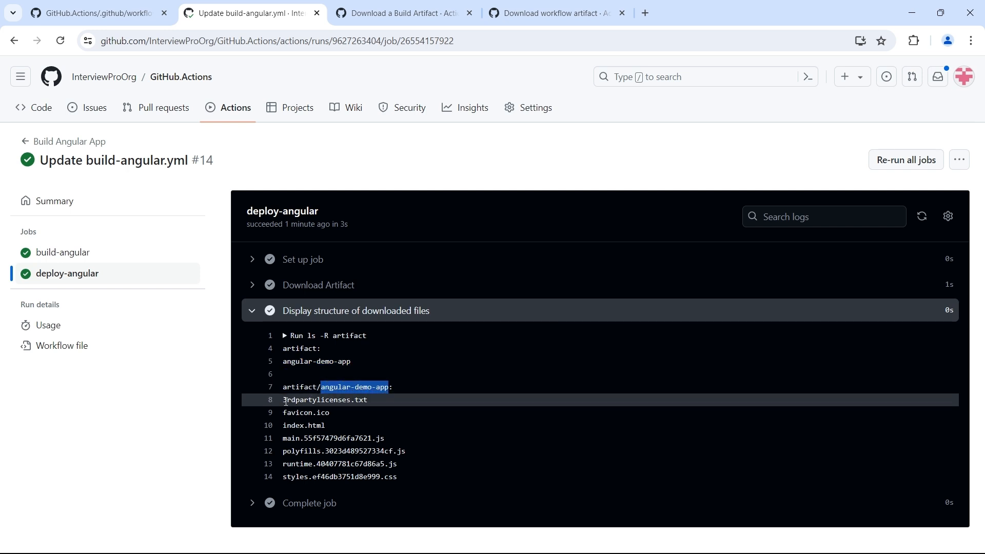
{"action": "left_click_drag", "start_coordinate": [282, 399], "coordinate": [397, 476]}
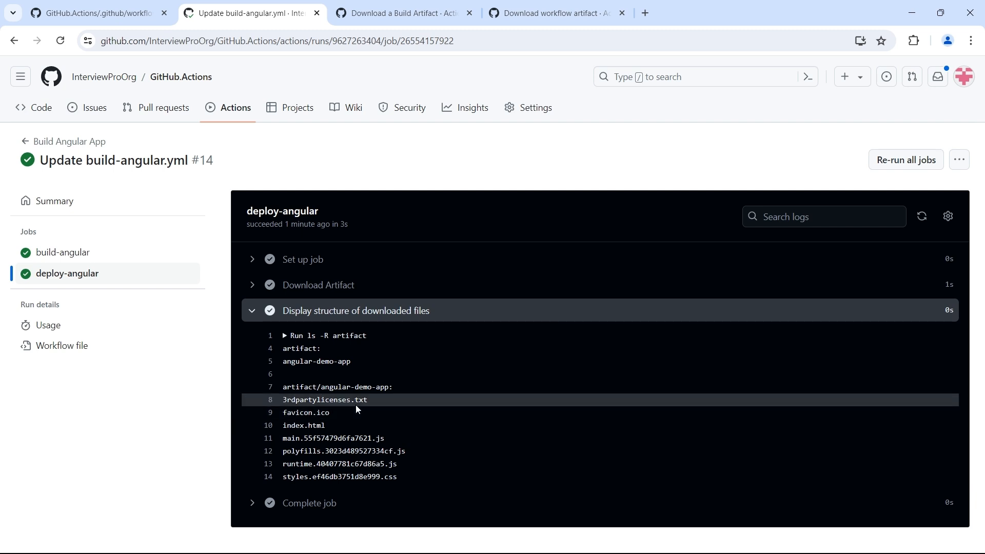
{"action": "mouse_move", "coordinate": [66, 208]}
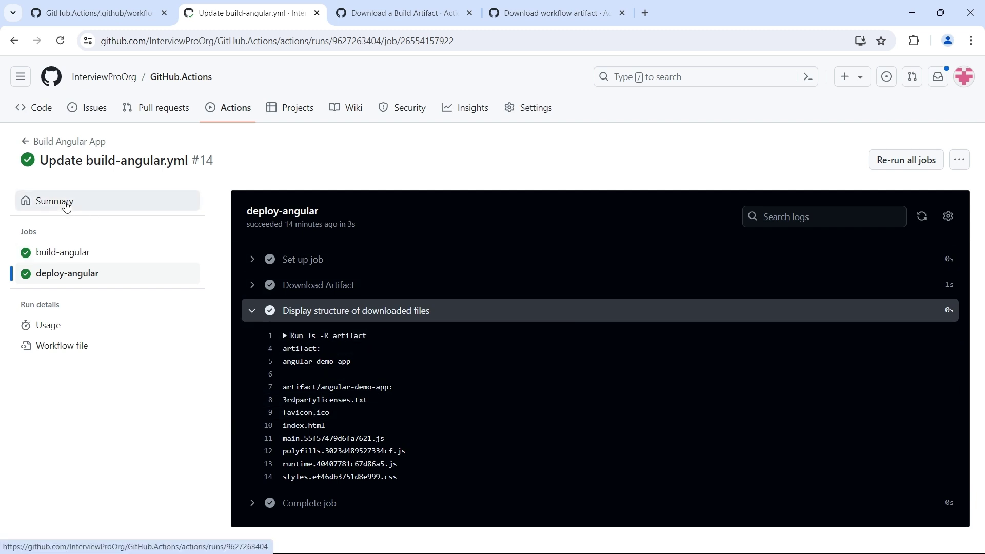
- View run #14's summary showing Success and the 83.1 KB build-artifact, and download it
{"action": "left_click", "coordinate": [53, 201]}
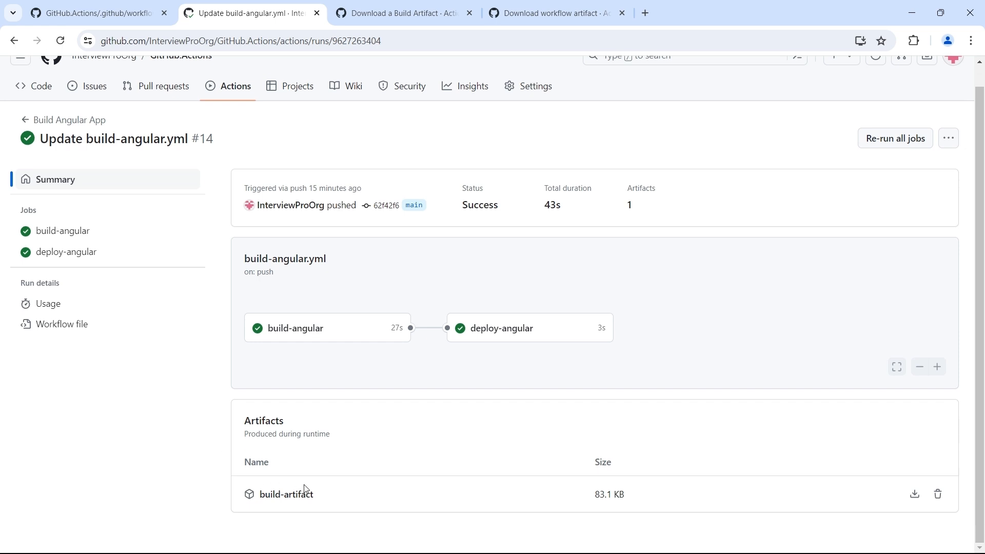
{"action": "mouse_move", "coordinate": [496, 294]}
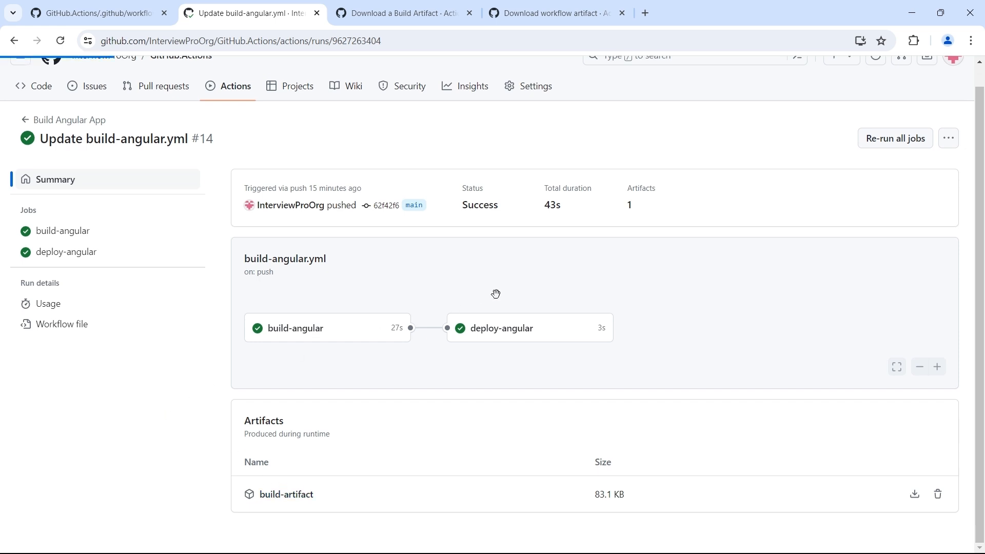
{"action": "mouse_move", "coordinate": [505, 328]}
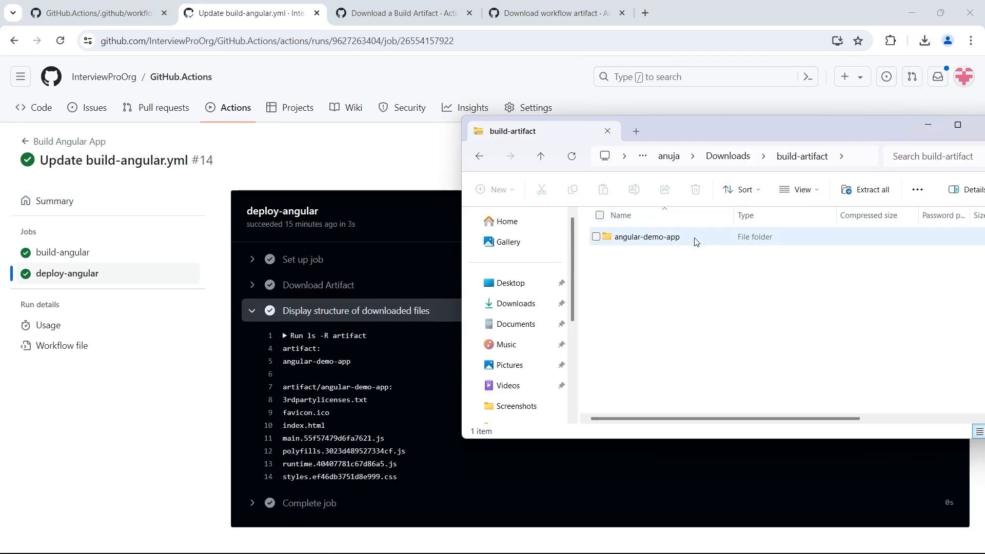
- Inspect the downloaded angular-demo-app folder's seven build files matching the log, then close the window
{"action": "left_click", "coordinate": [646, 236]}
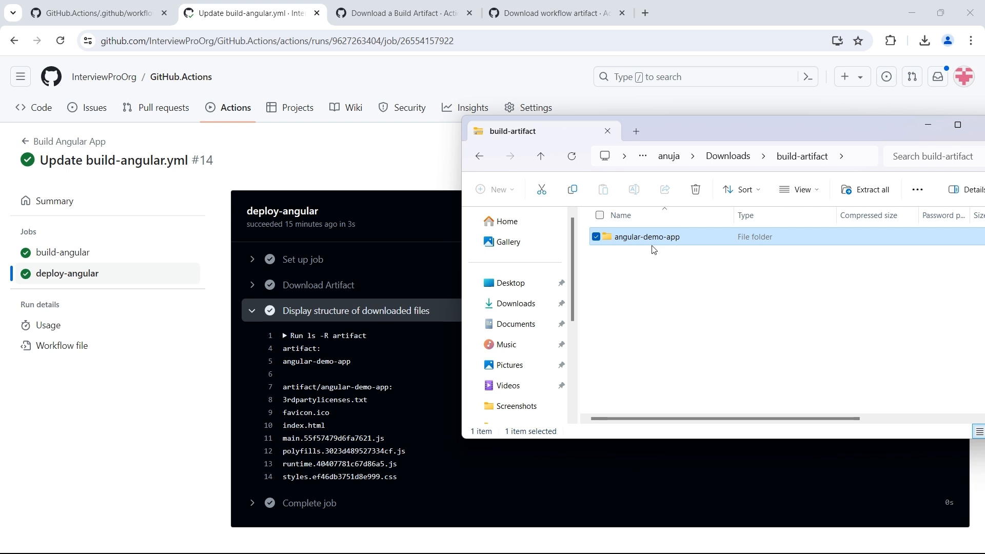
{"action": "mouse_move", "coordinate": [681, 244]}
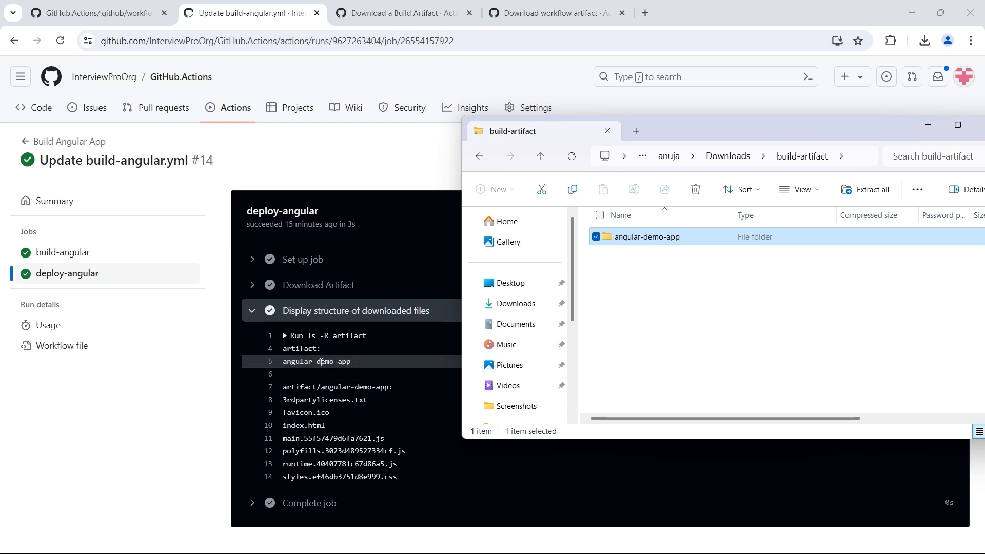
{"action": "double_click", "coordinate": [647, 236]}
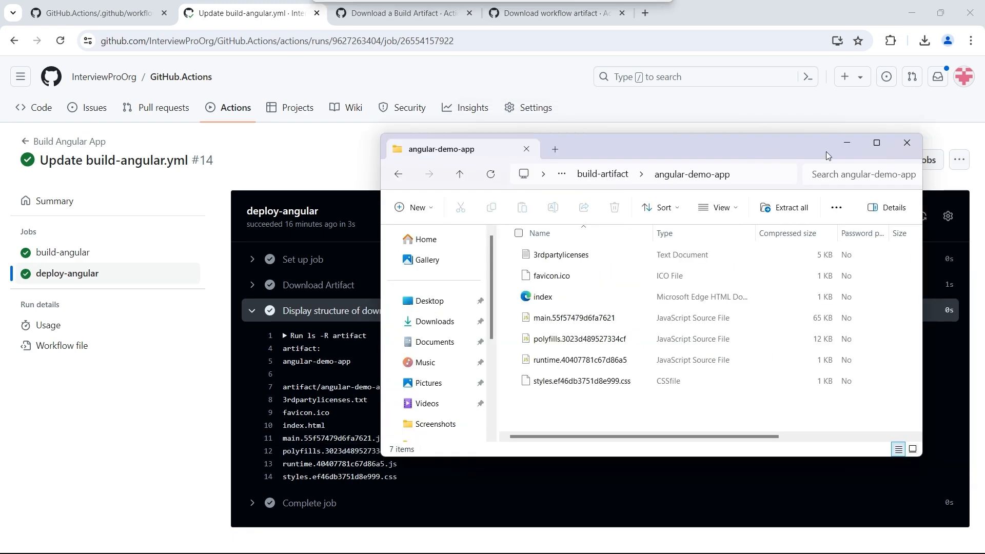
{"action": "left_click", "coordinate": [907, 143]}
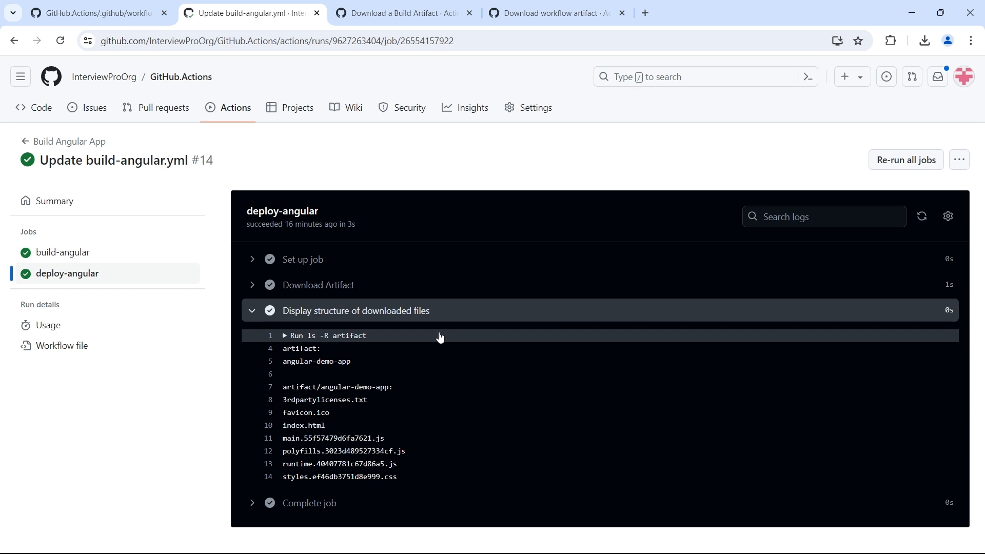
{"action": "mouse_move", "coordinate": [443, 332]}
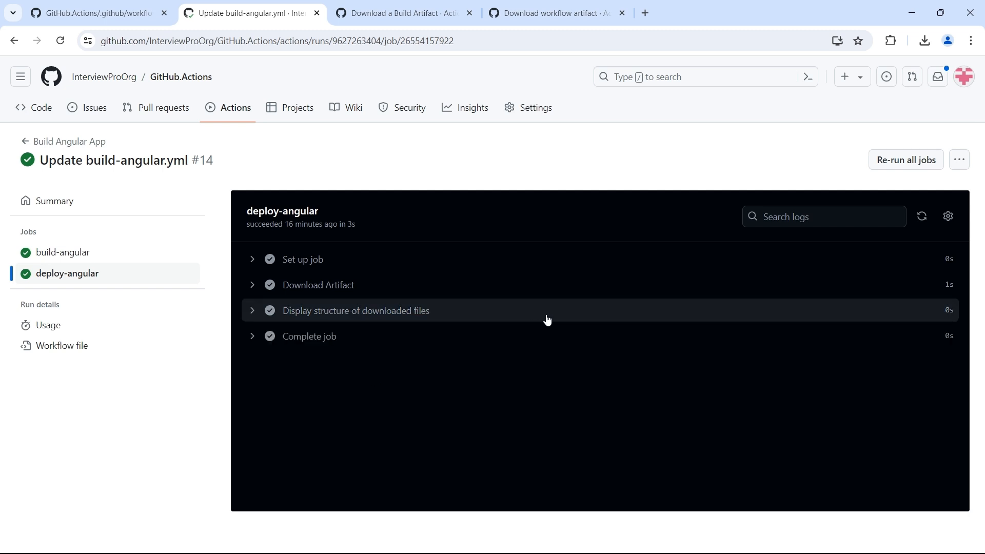
{"action": "mouse_move", "coordinate": [555, 319]}
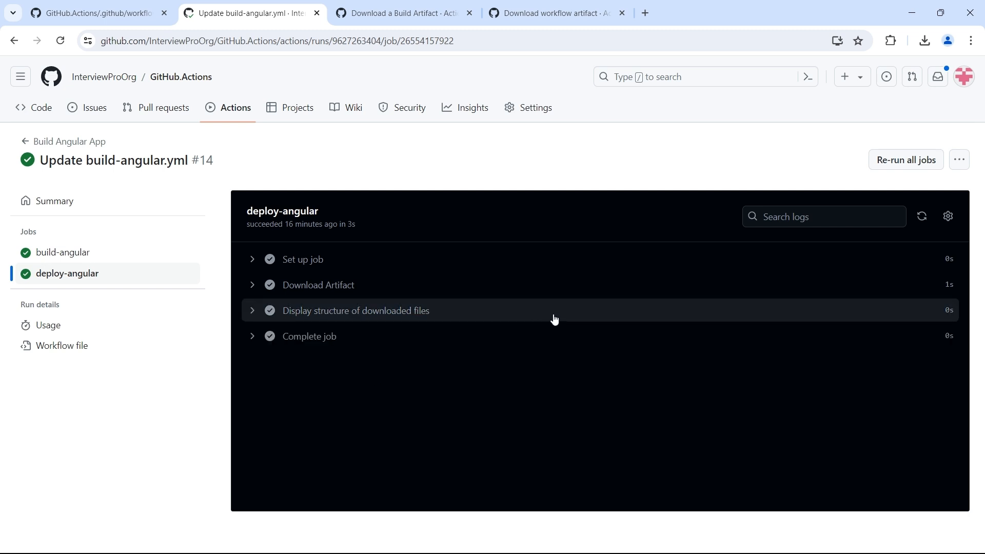